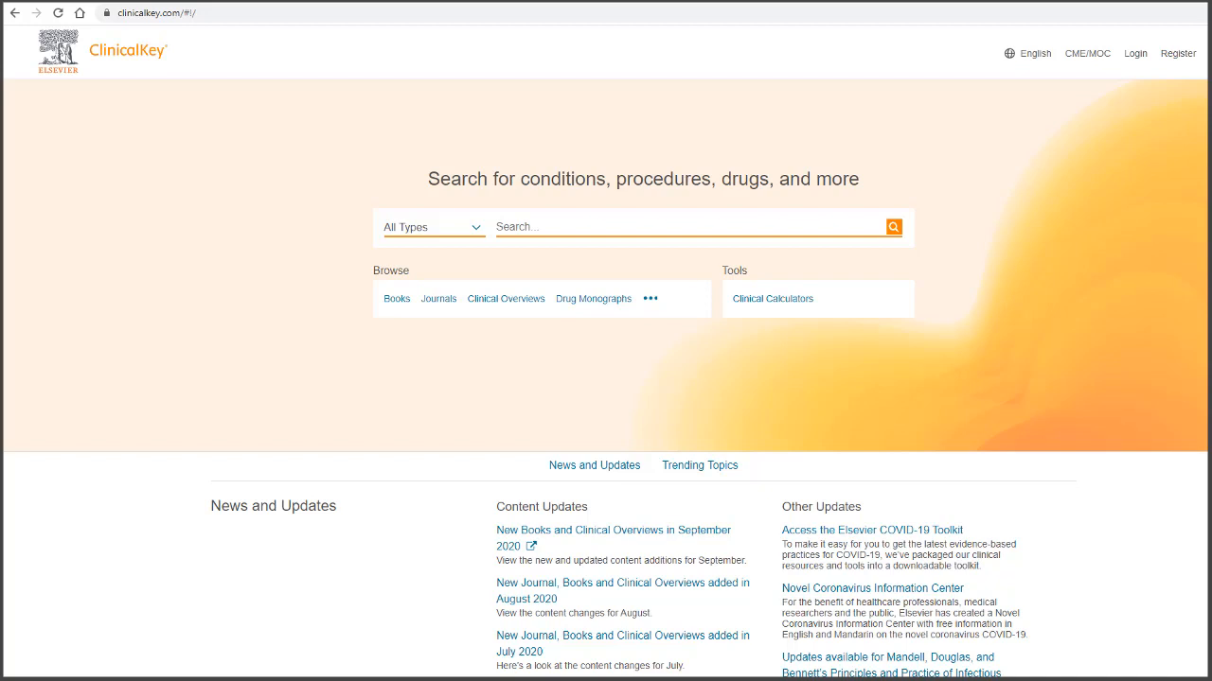
# Step: Search ClinicalKey for 'cardiomyopathy', returning 24,120 results across all source types
pyautogui.click(690, 226)
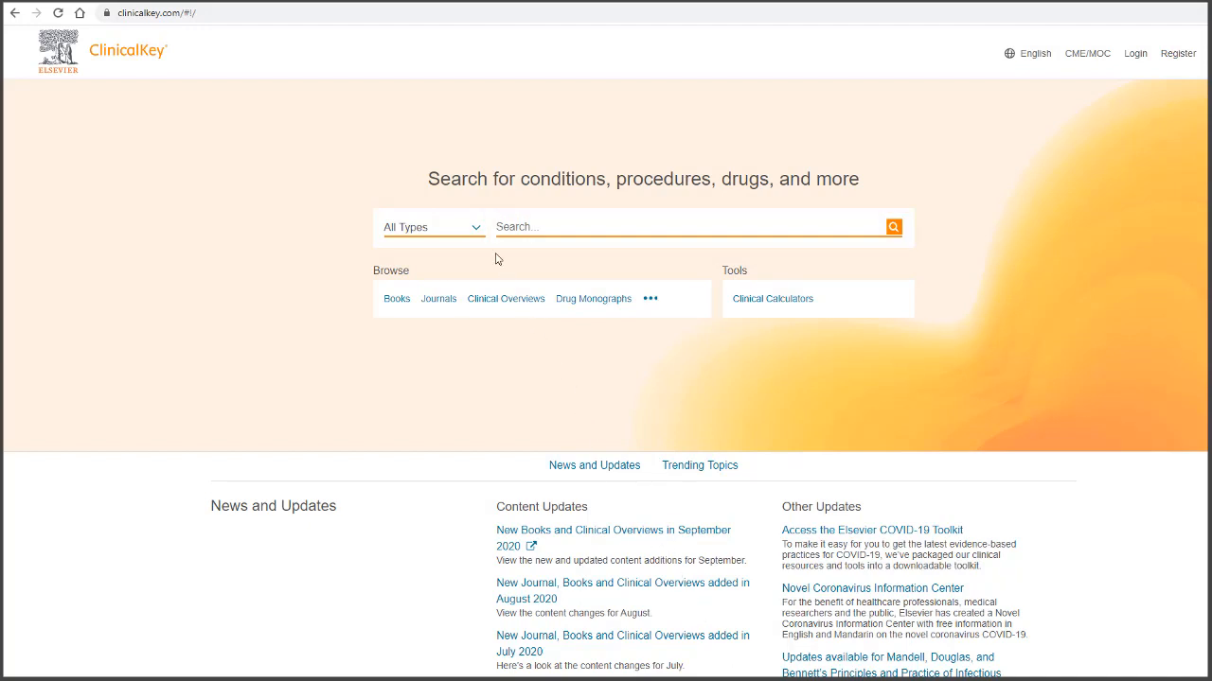
pyautogui.click(432, 227)
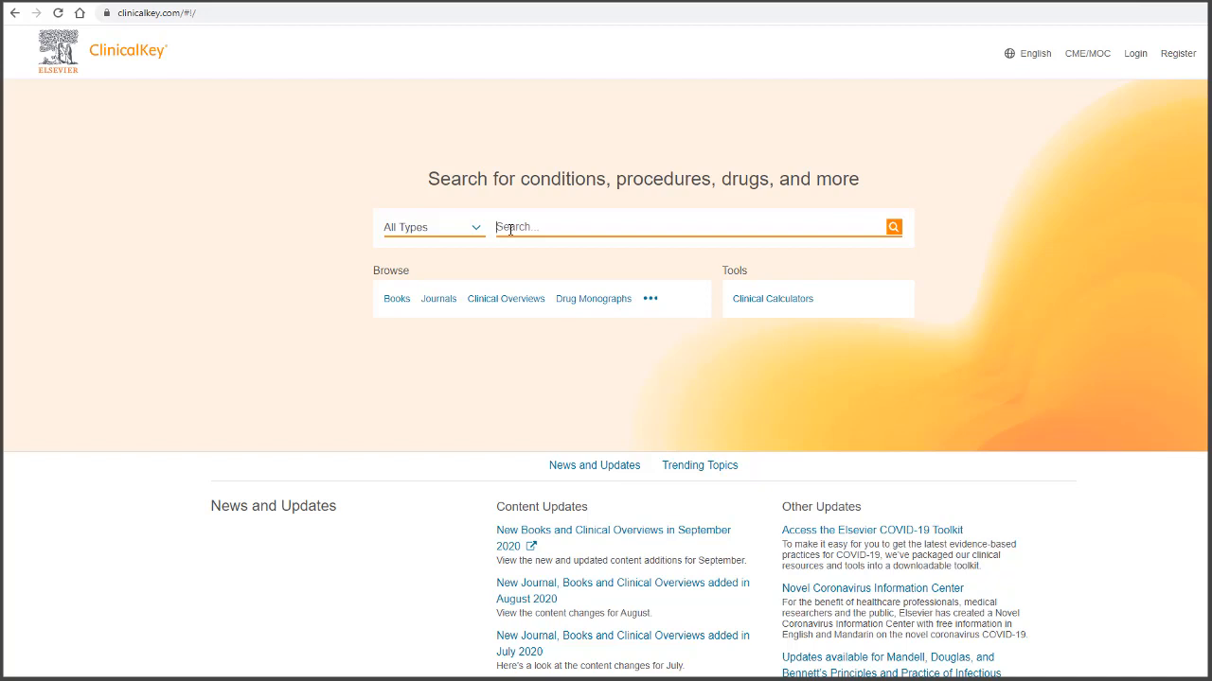
pyautogui.write('cardiom')
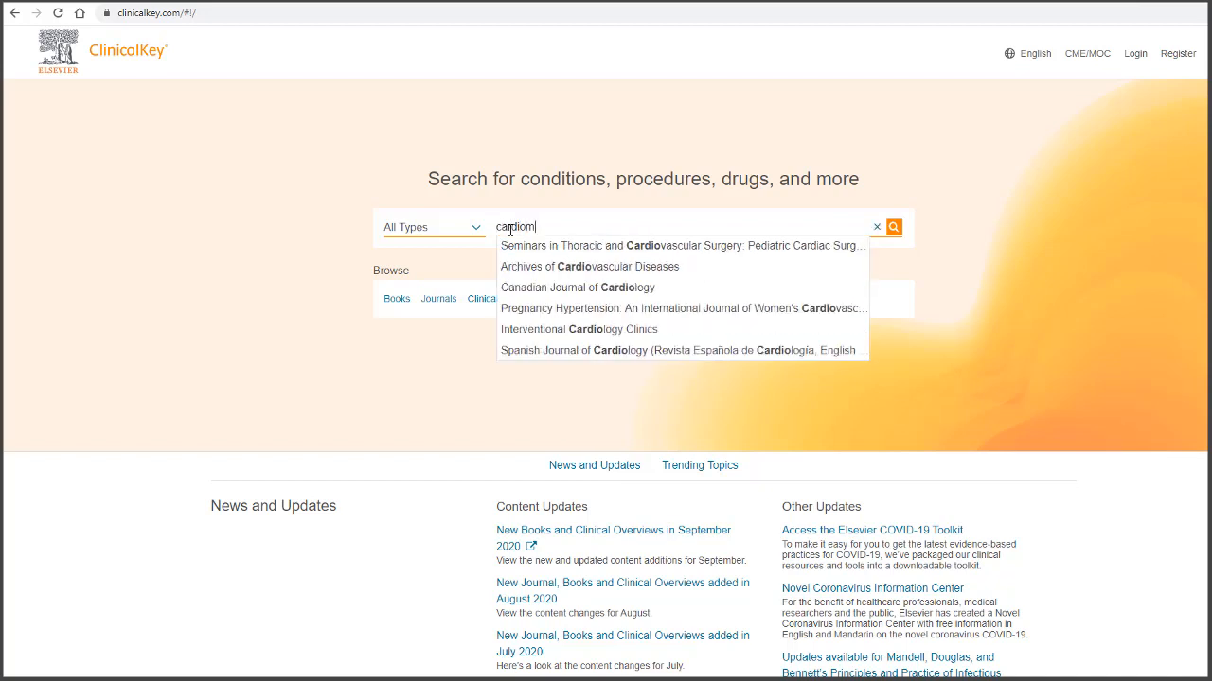
pyautogui.write('yopat')
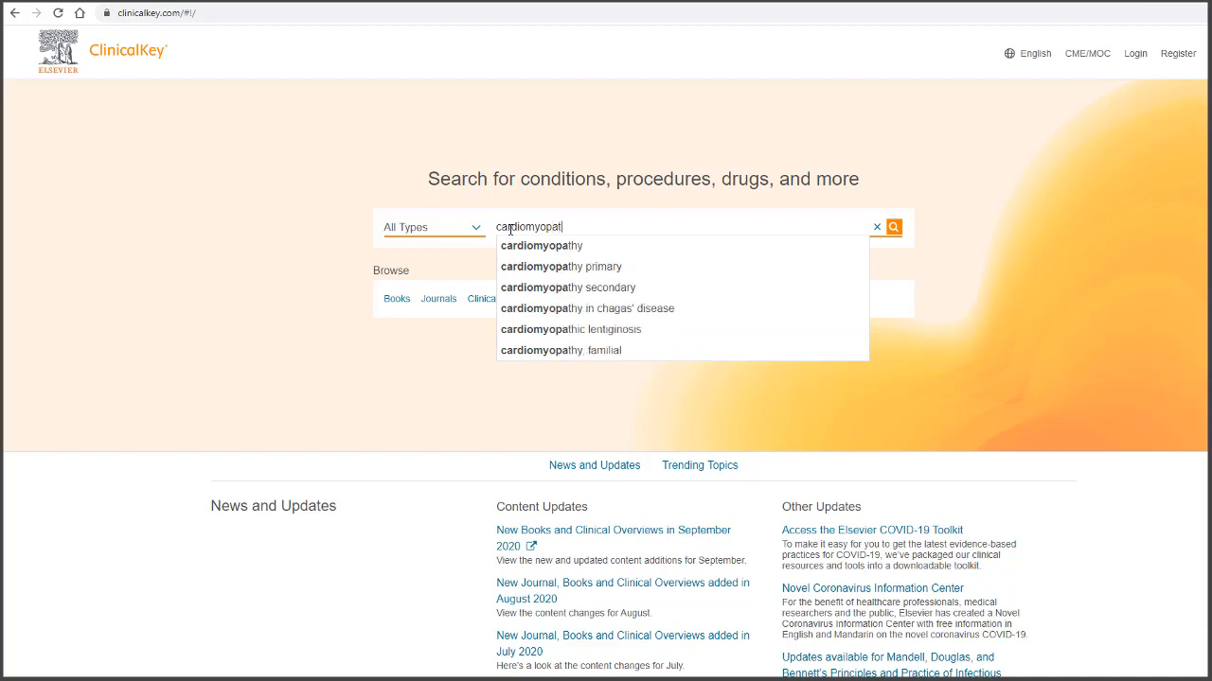
pyautogui.write('hy')
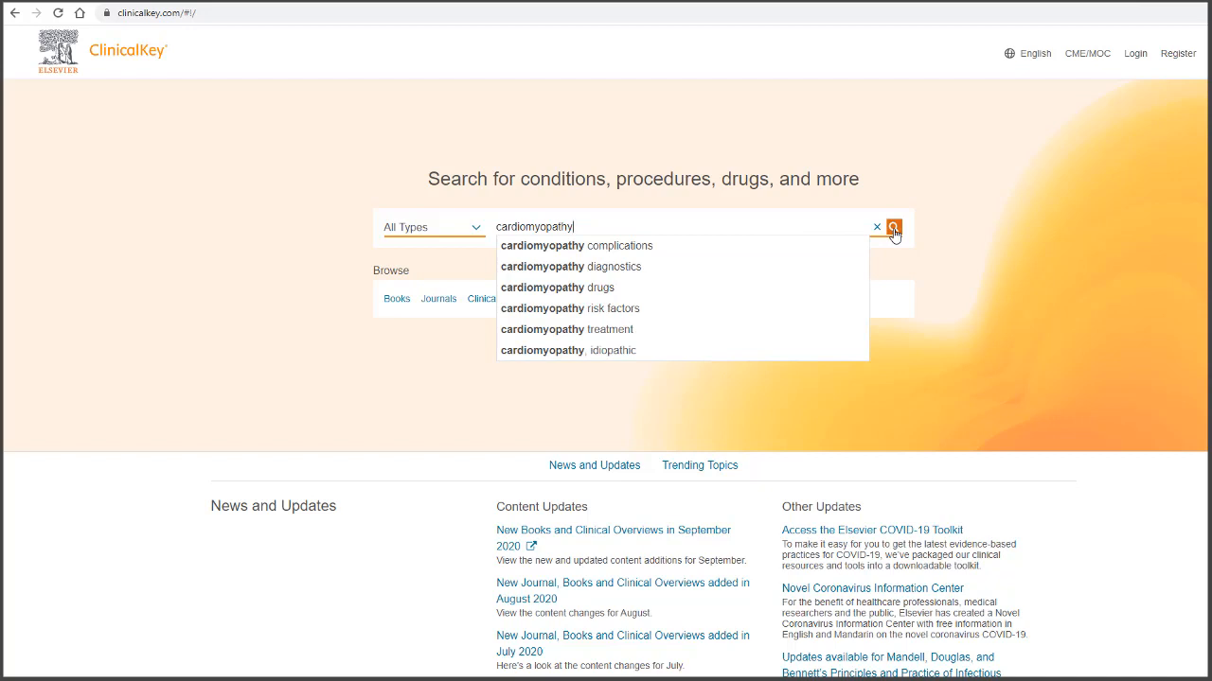
pyautogui.click(891, 228)
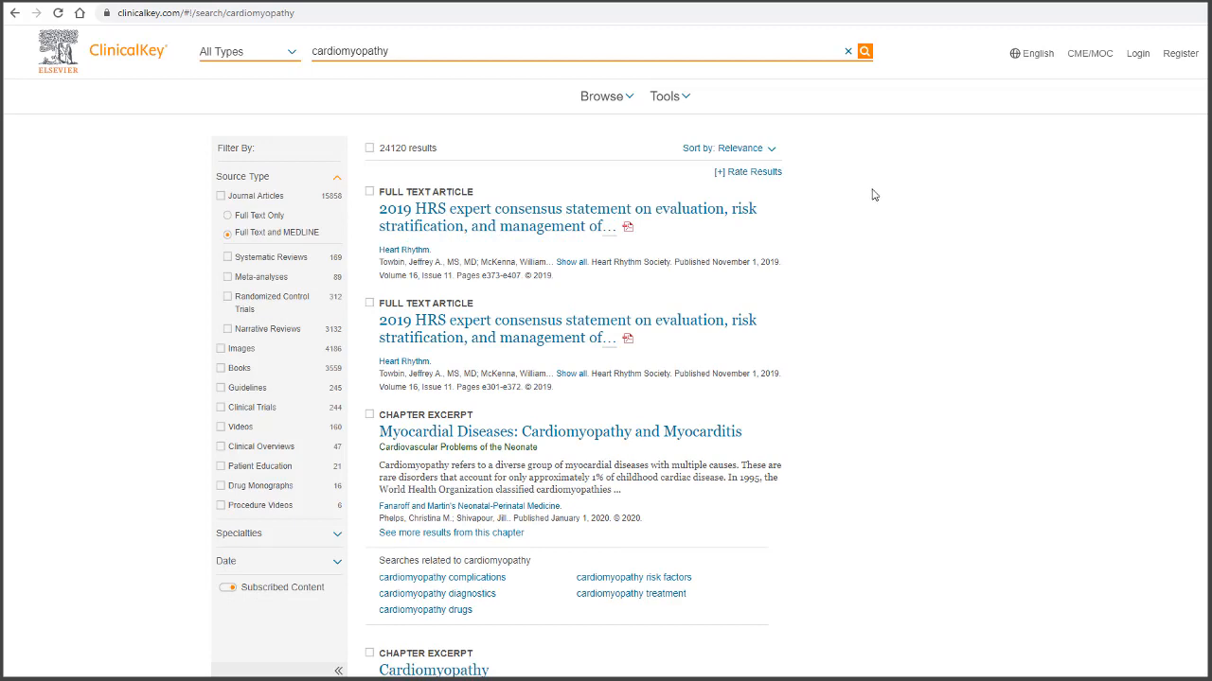
# Step: Open the Cardiomyopathy, Dilated chapter from Ferri's Clinical Advisor 2021 table of contents
pyautogui.scroll(-3)
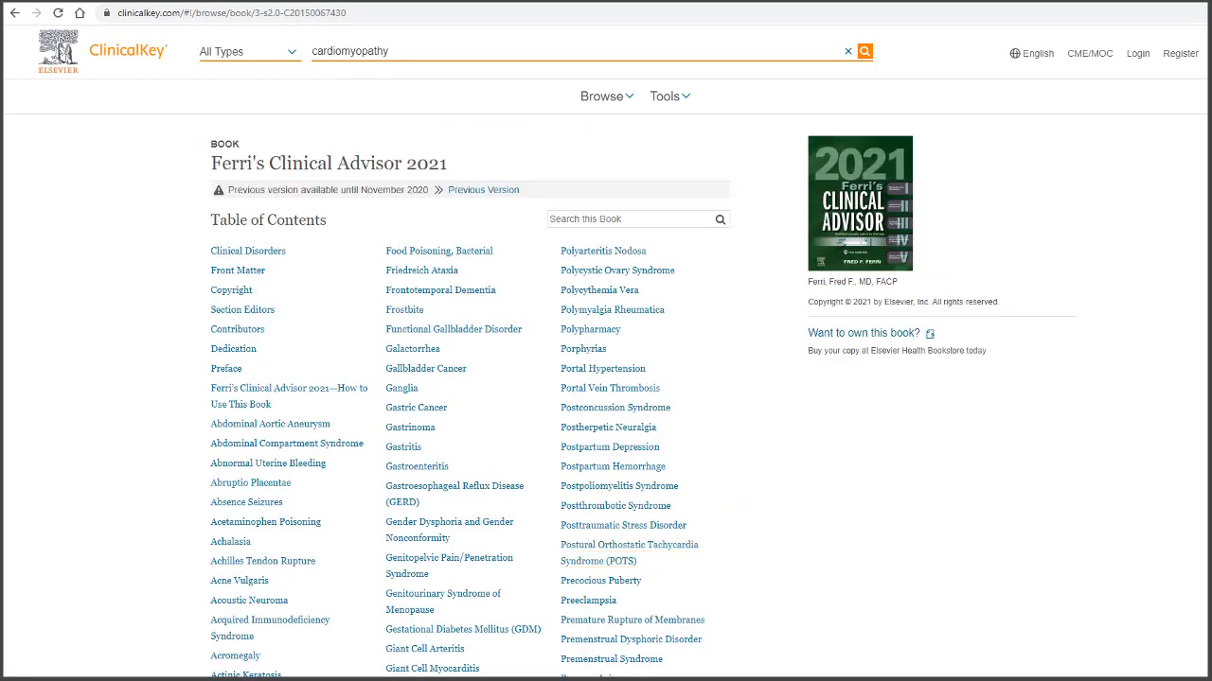
pyautogui.scroll(-3)
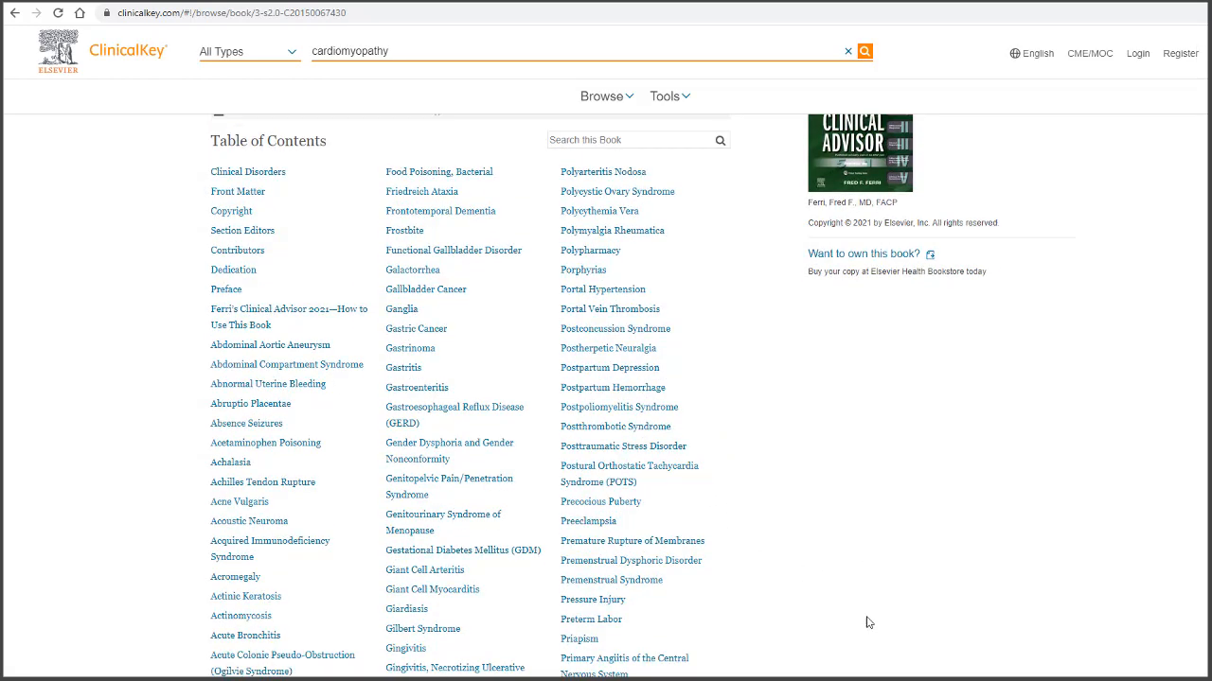
pyautogui.scroll(-3)
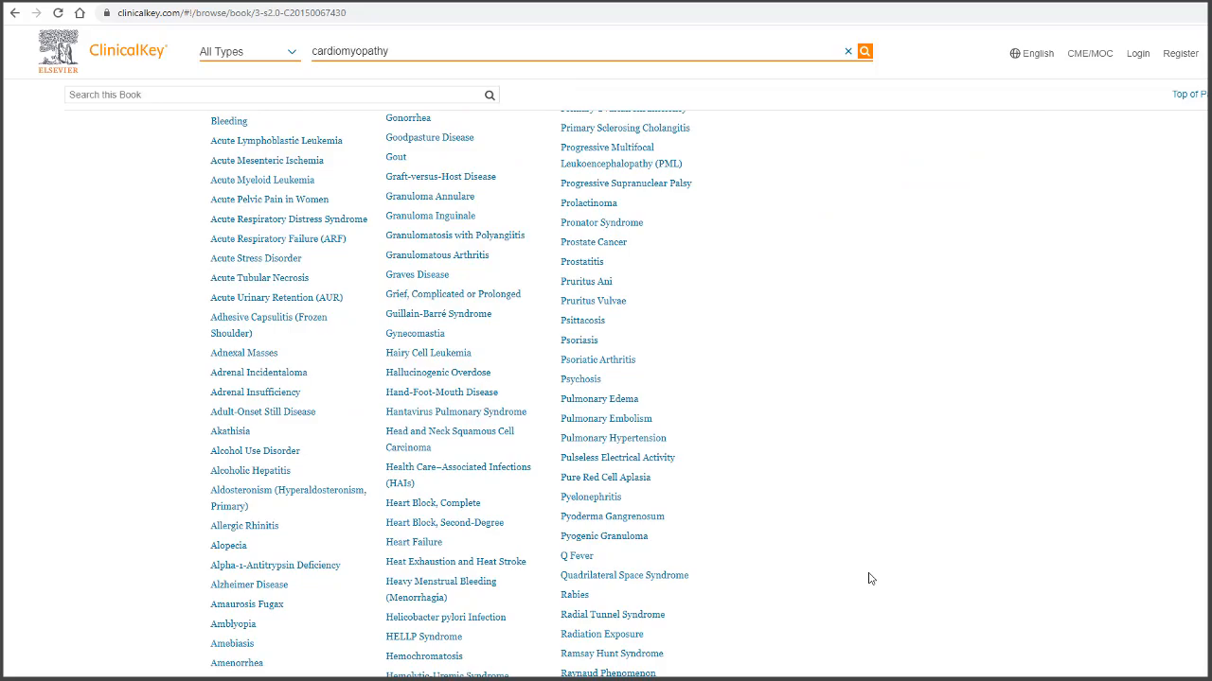
pyautogui.scroll(-3)
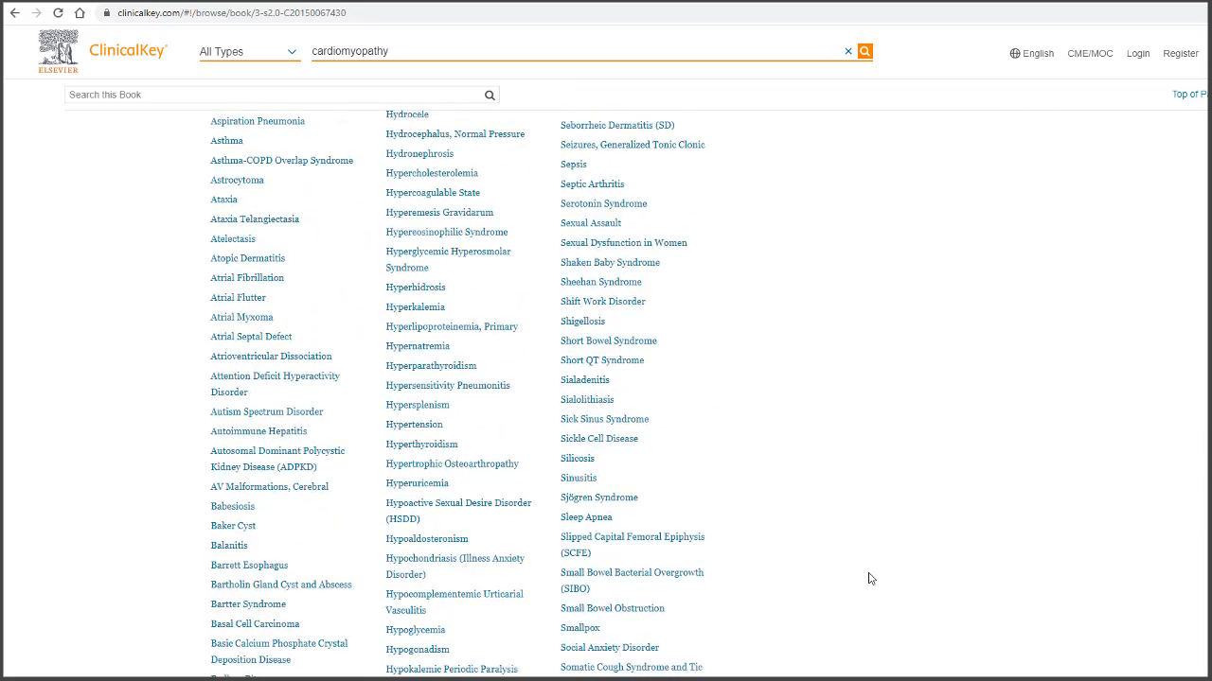
pyautogui.scroll(-3)
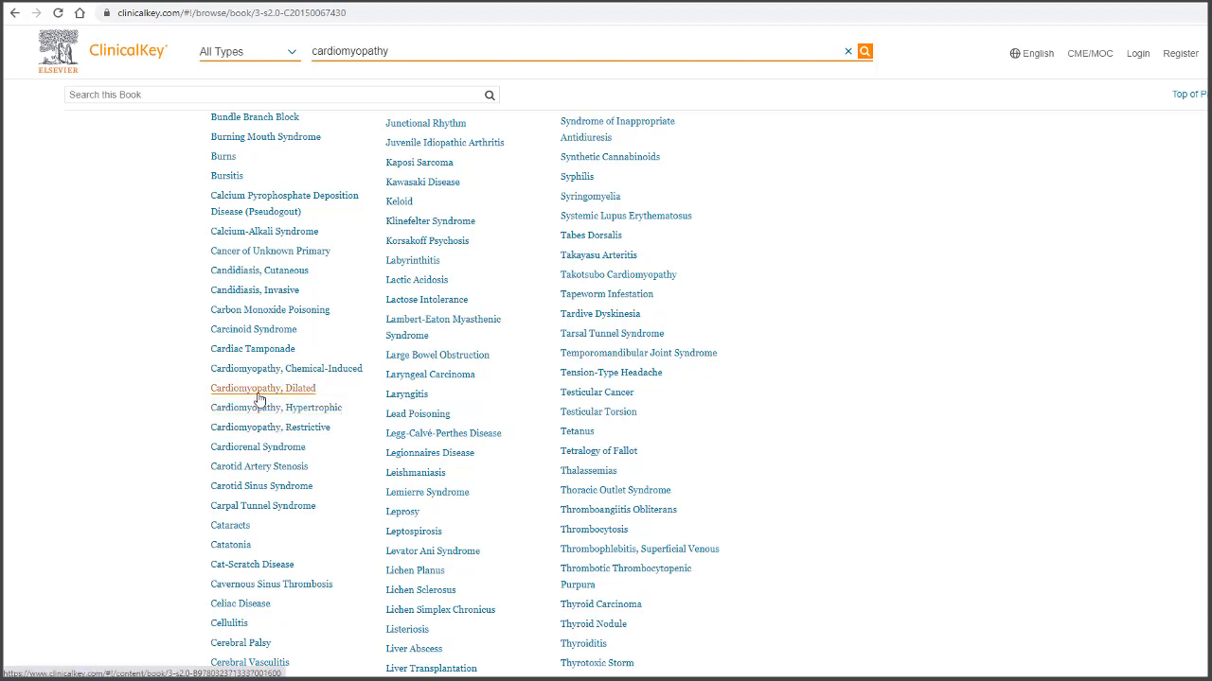
pyautogui.click(262, 388)
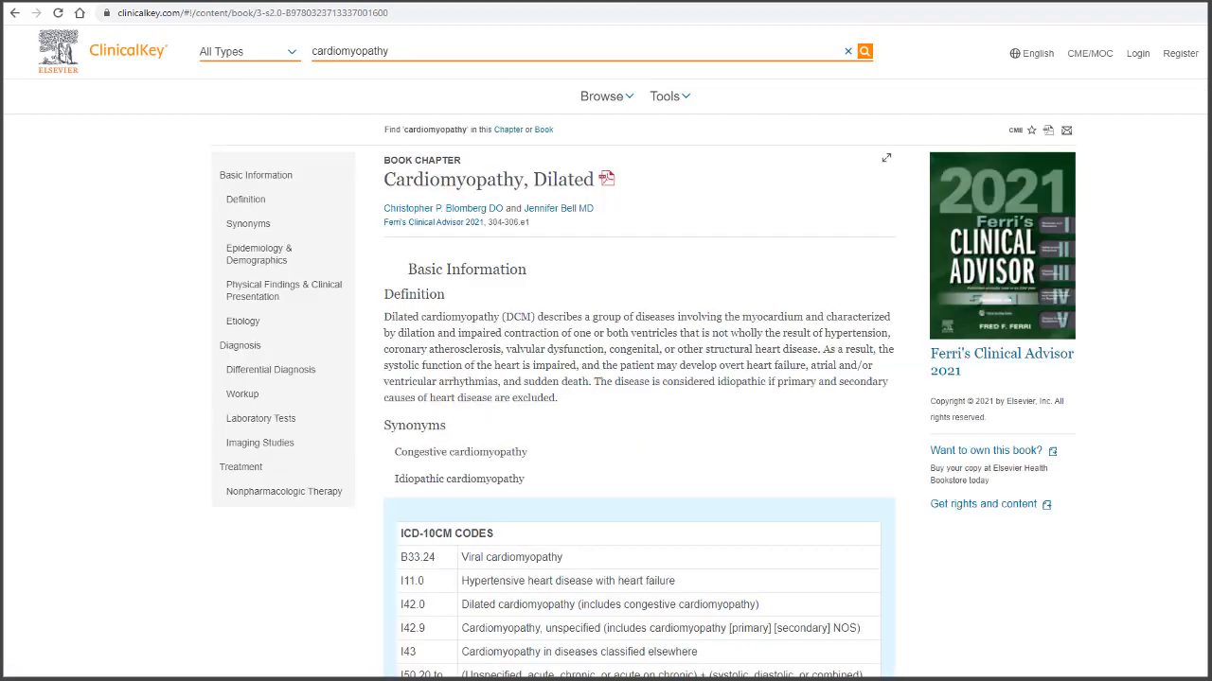
# Step: Jump to the chapter's Diagnosis section covering differential diagnosis, workup and lab tests
pyautogui.click(240, 467)
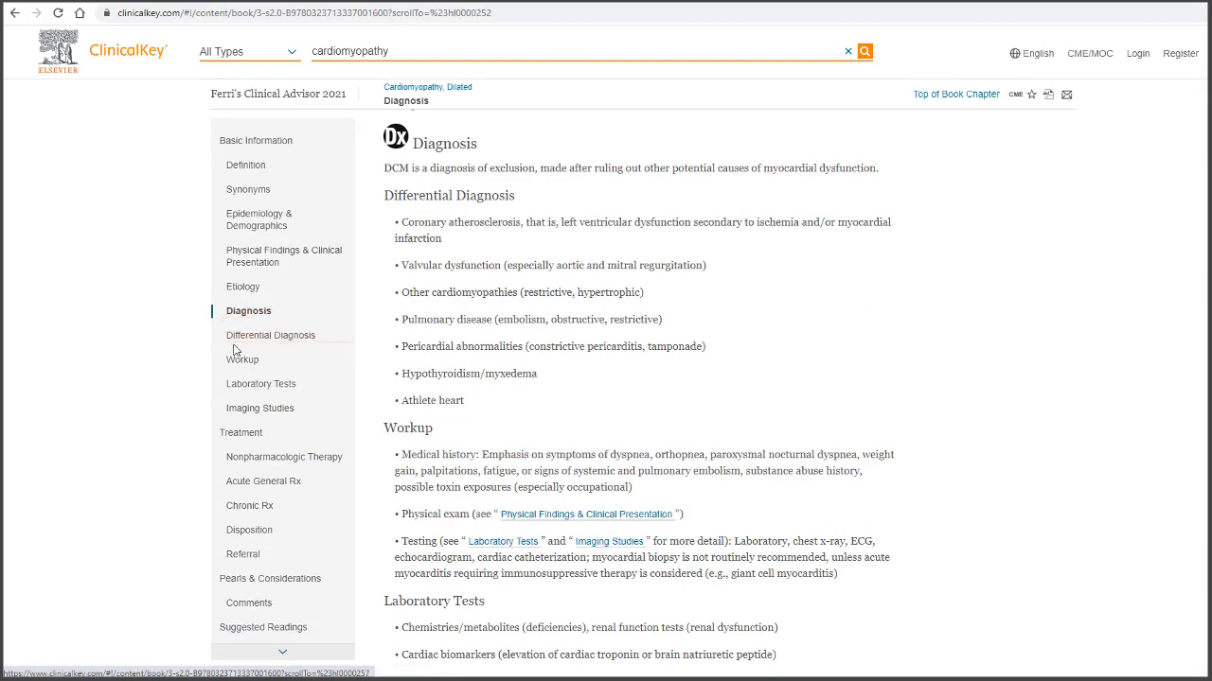
pyautogui.moveTo(170, 352)
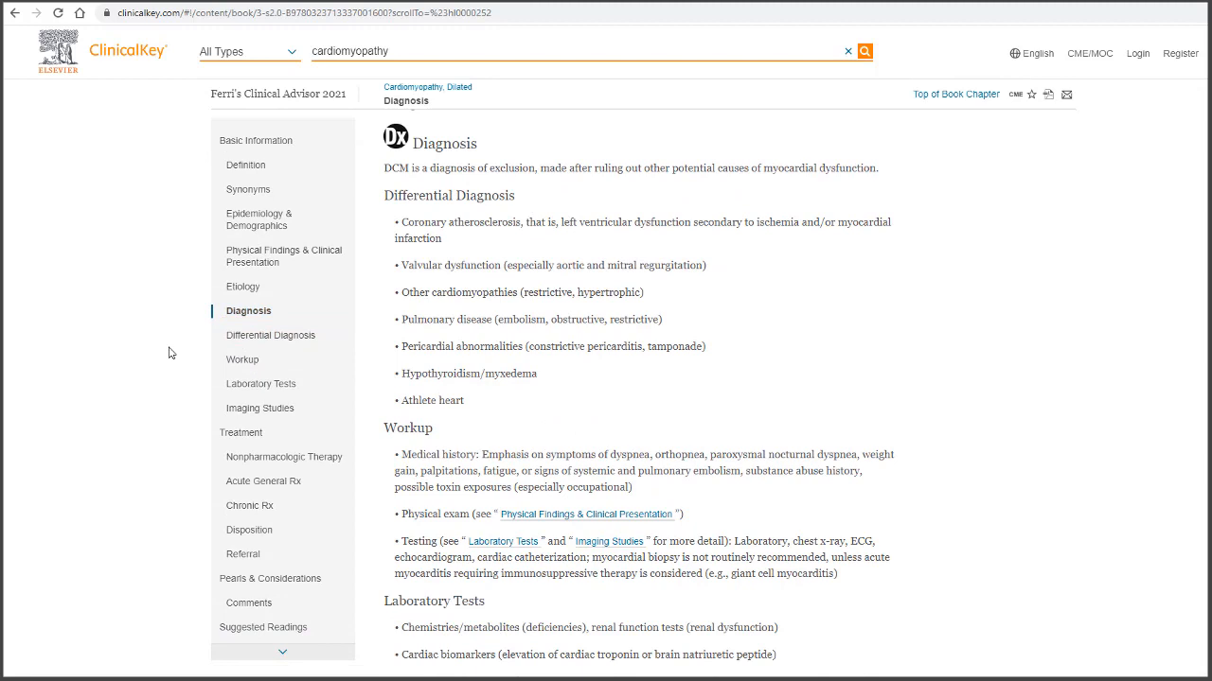
pyautogui.moveTo(119, 241)
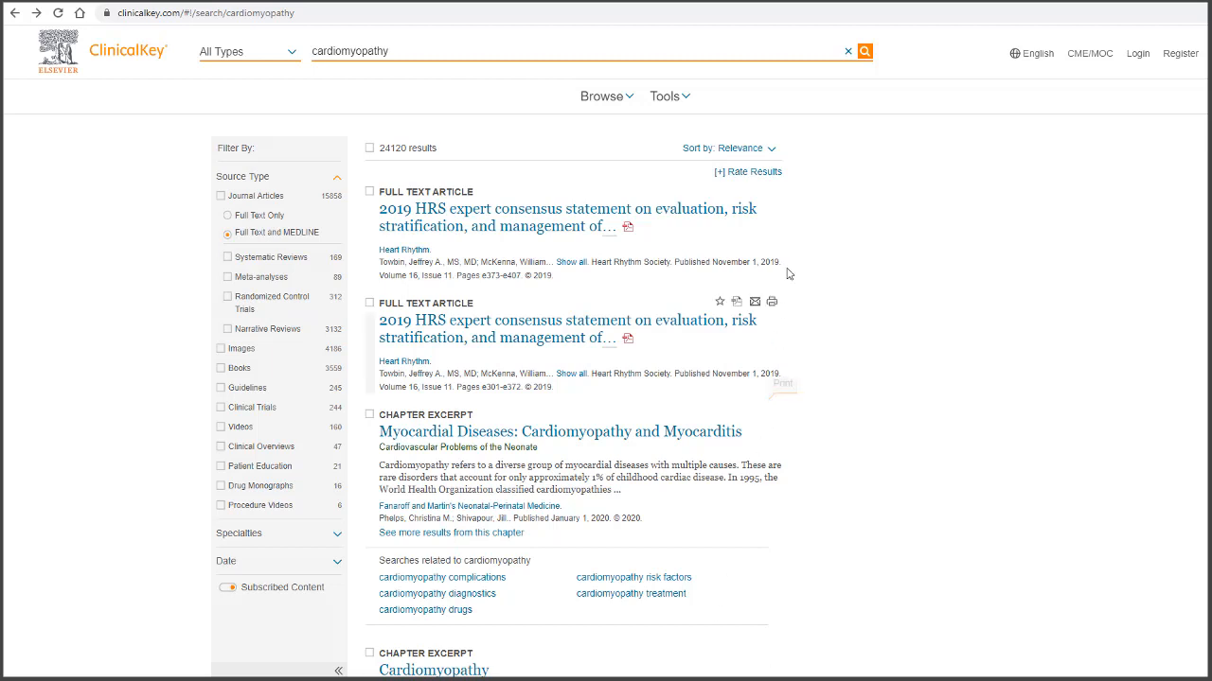
# Step: Filter results to Journal Articles of type Narrative Reviews, leaving 3,132 results
pyautogui.click(729, 148)
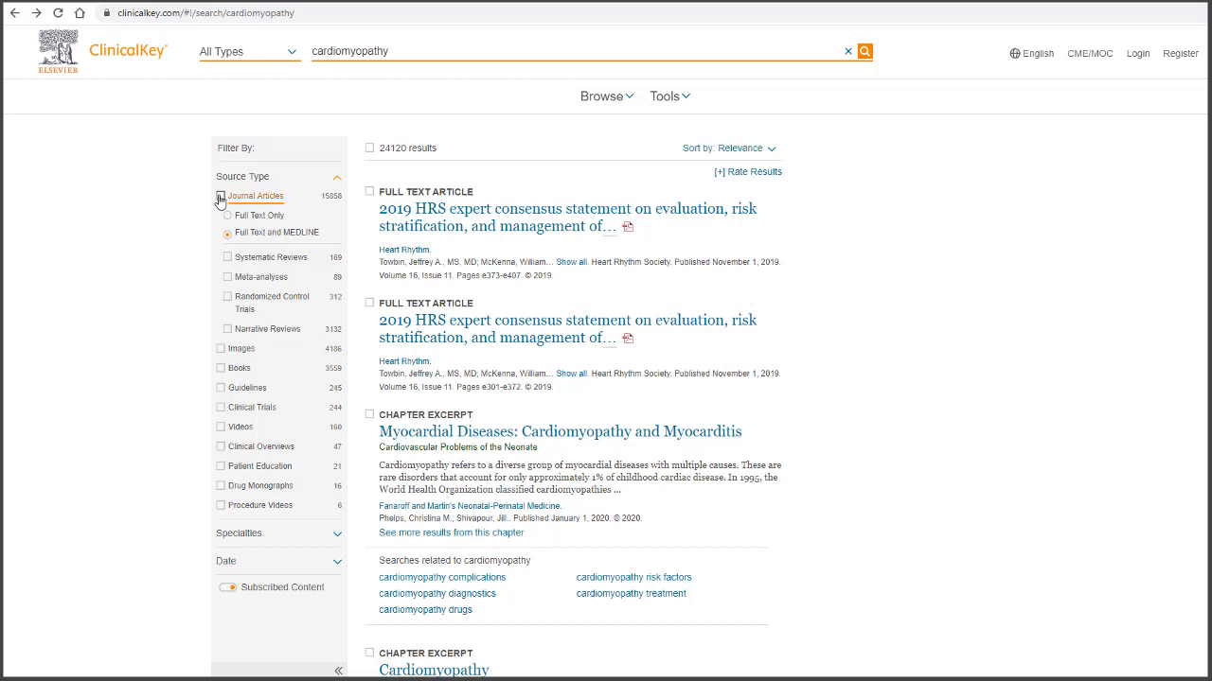
pyautogui.click(220, 196)
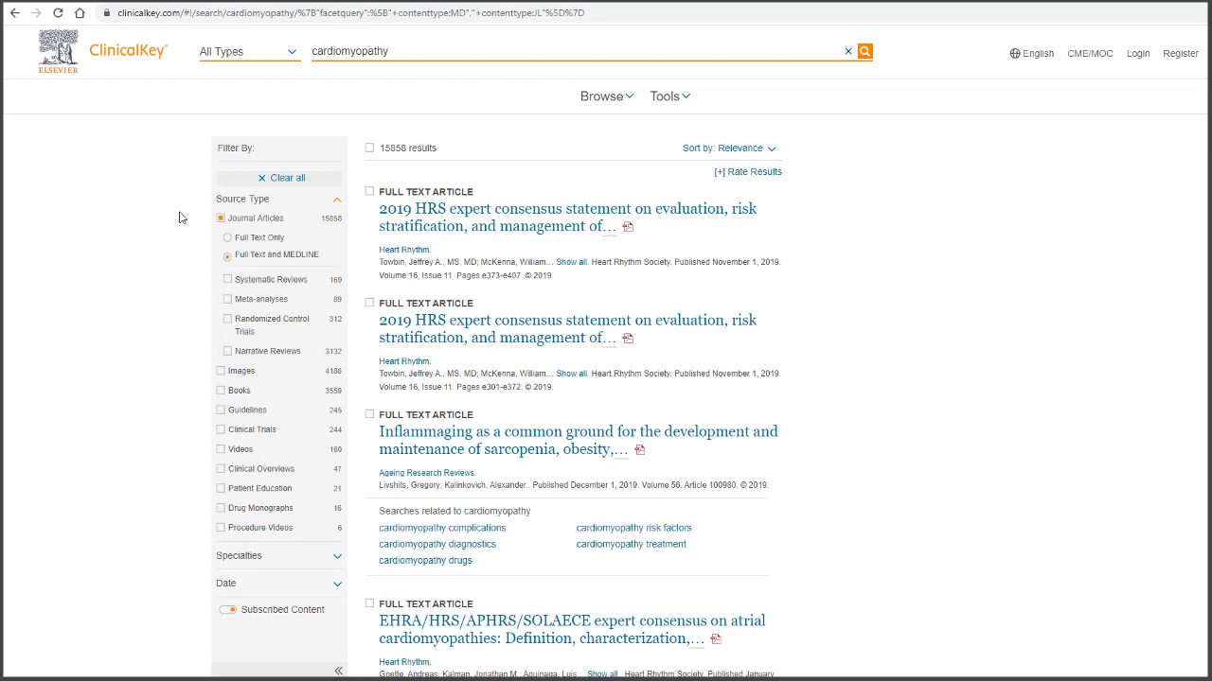
pyautogui.moveTo(270, 279)
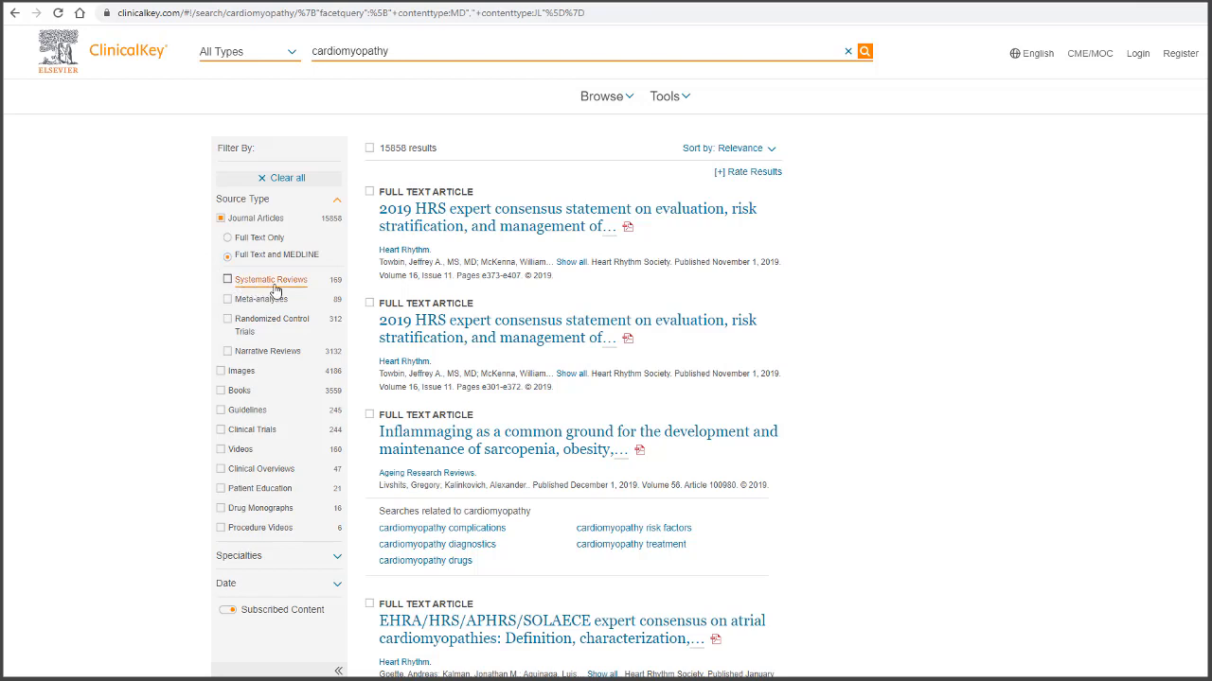
pyautogui.moveTo(298, 292)
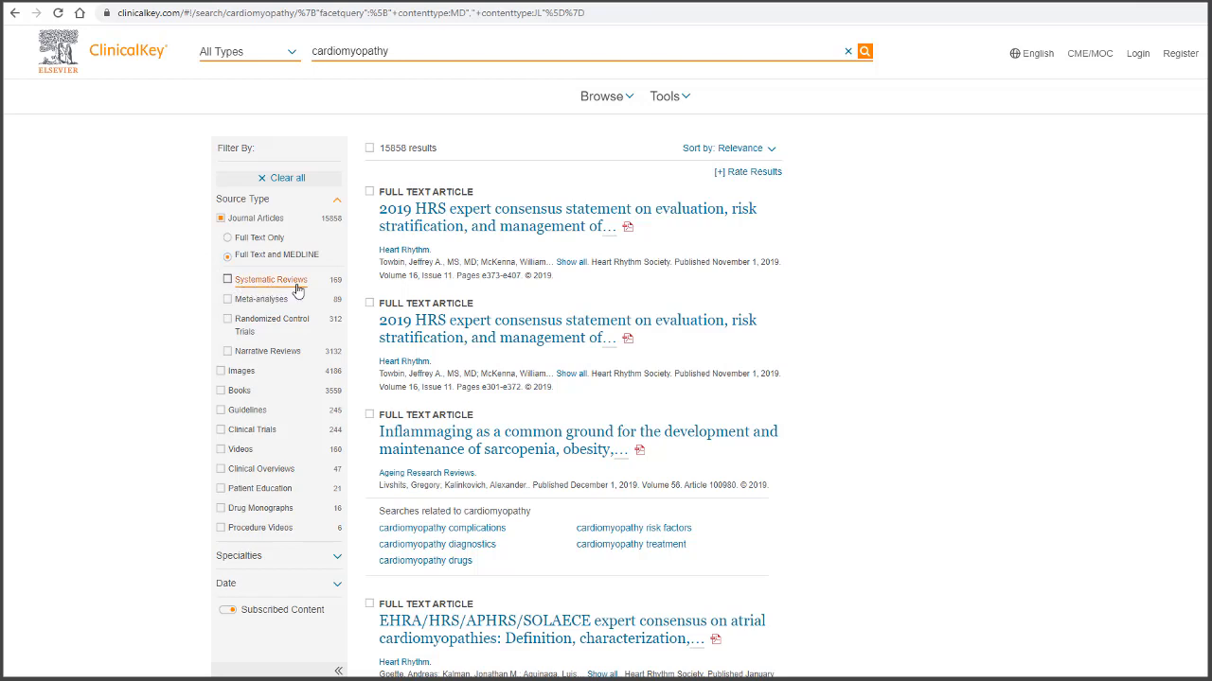
pyautogui.moveTo(294, 295)
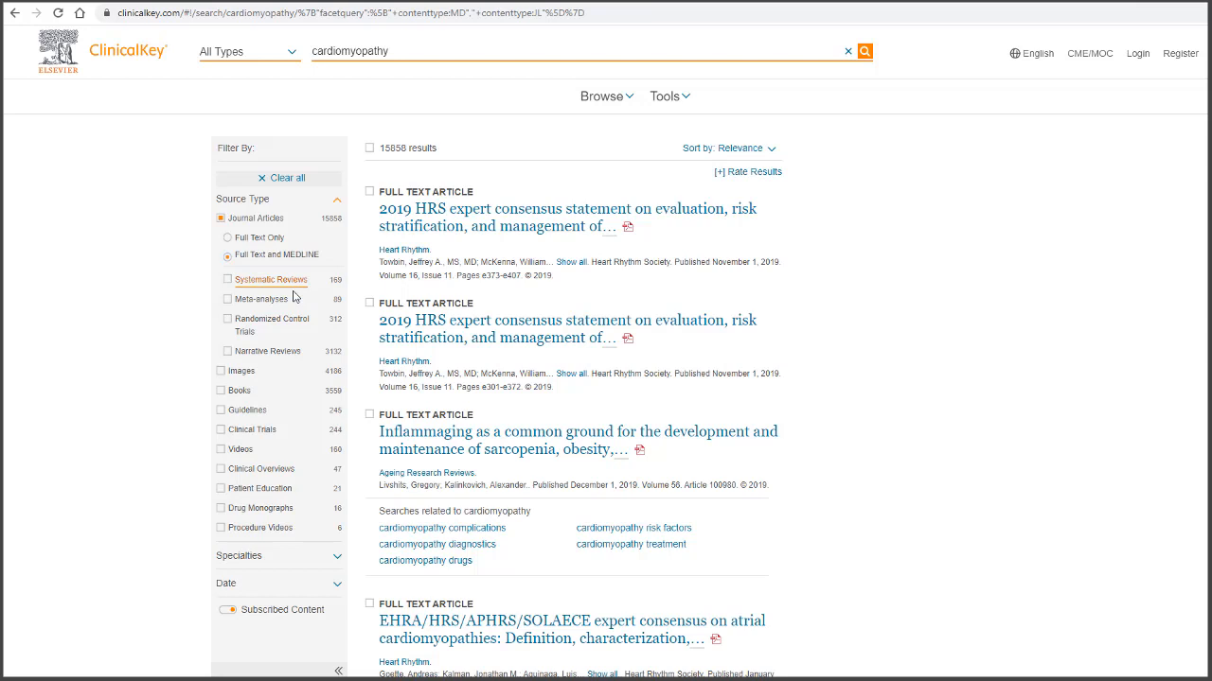
pyautogui.moveTo(273, 324)
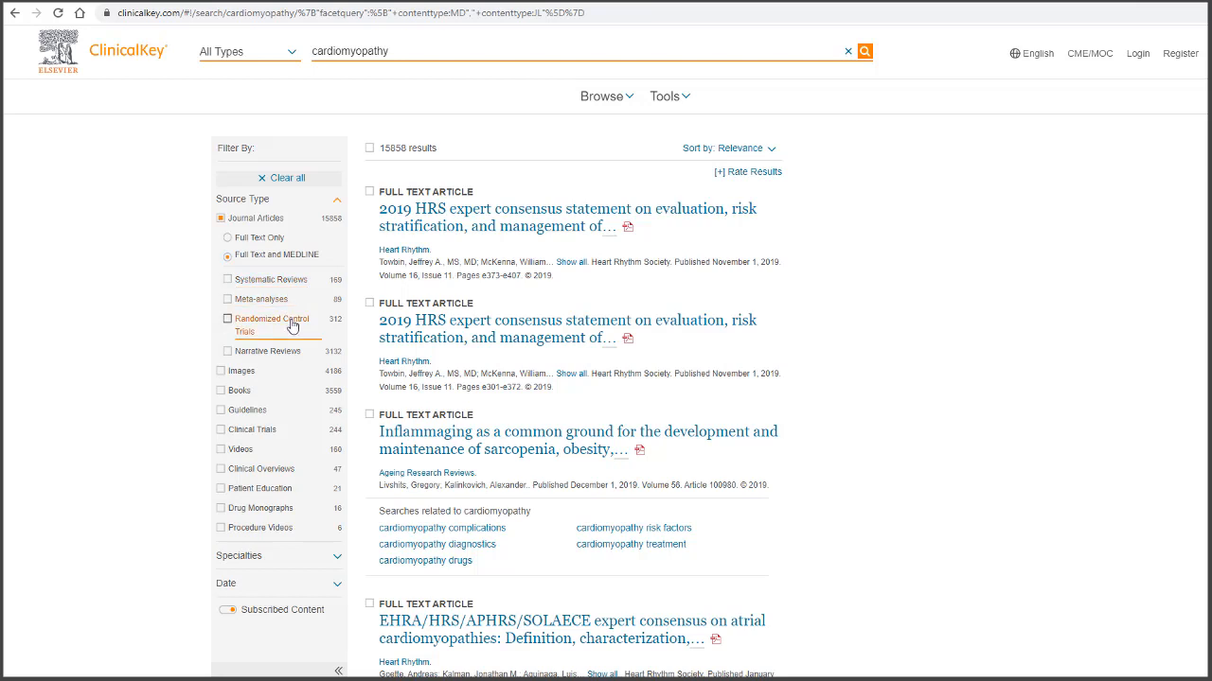
pyautogui.moveTo(268, 351)
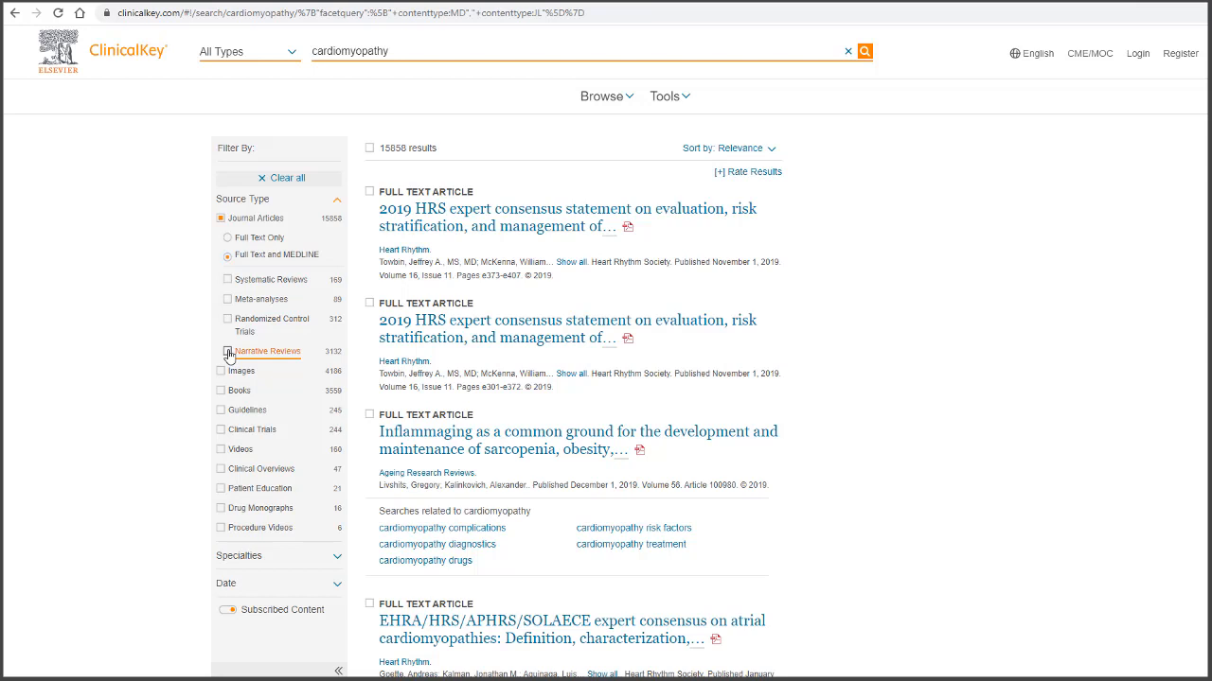
pyautogui.click(228, 350)
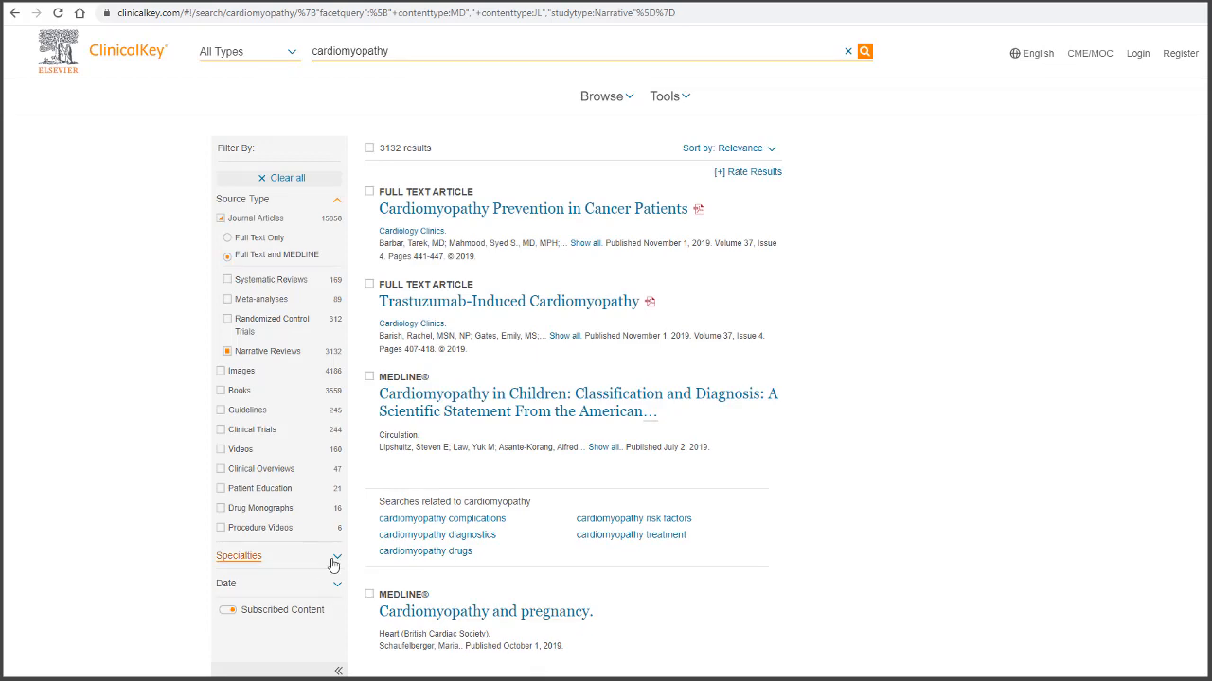
pyautogui.click(238, 555)
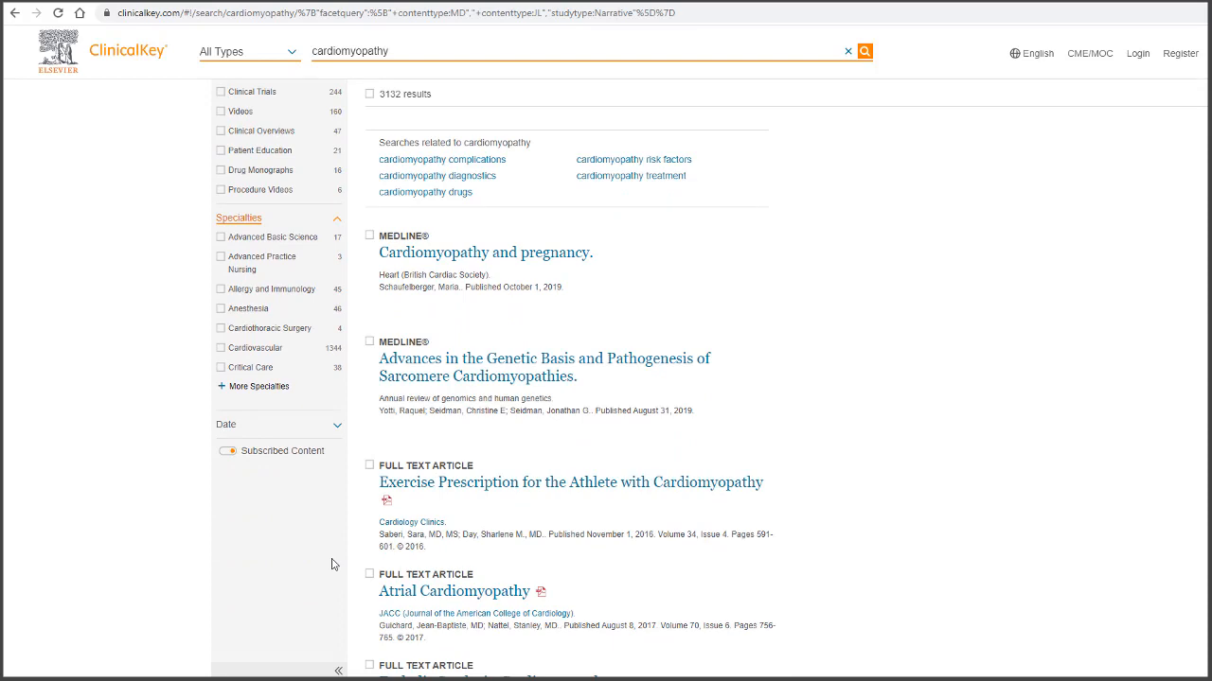
pyautogui.click(259, 386)
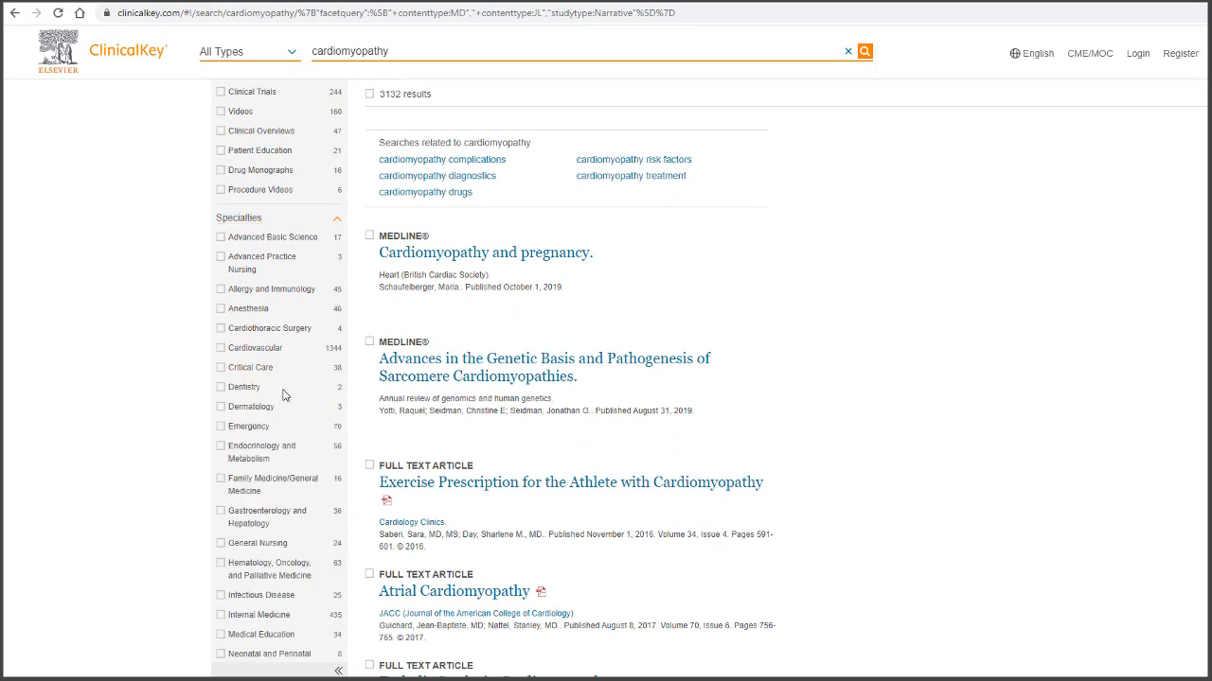
pyautogui.scroll(-3)
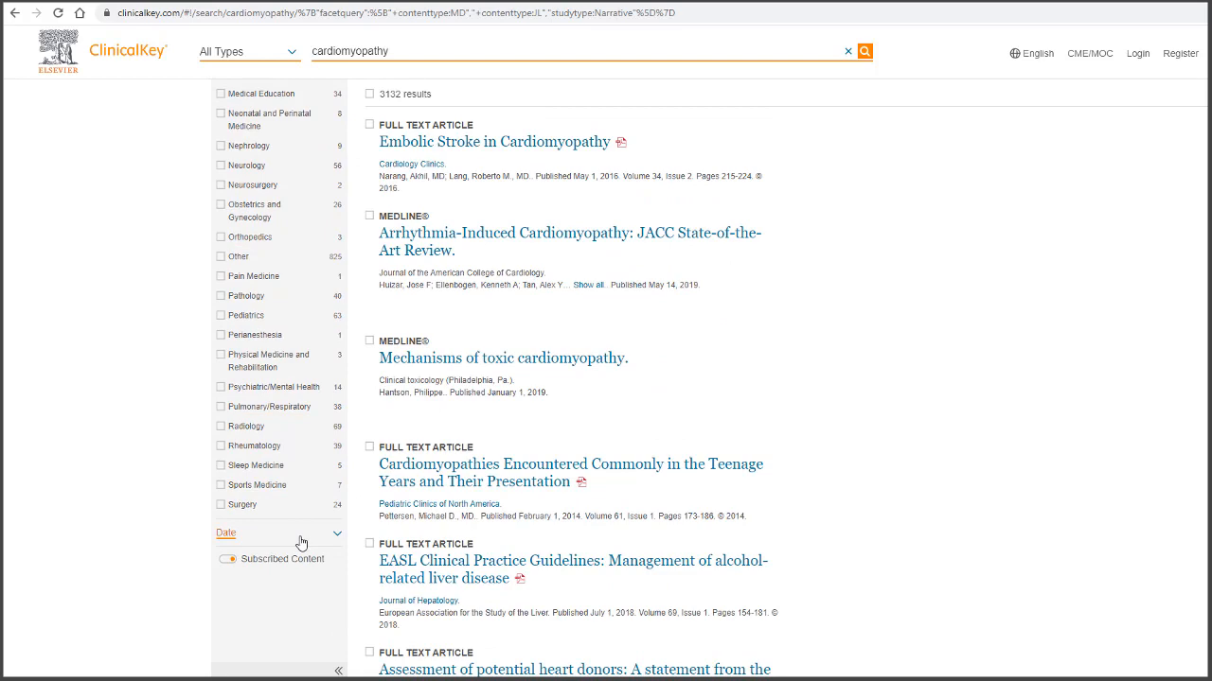
pyautogui.click(225, 531)
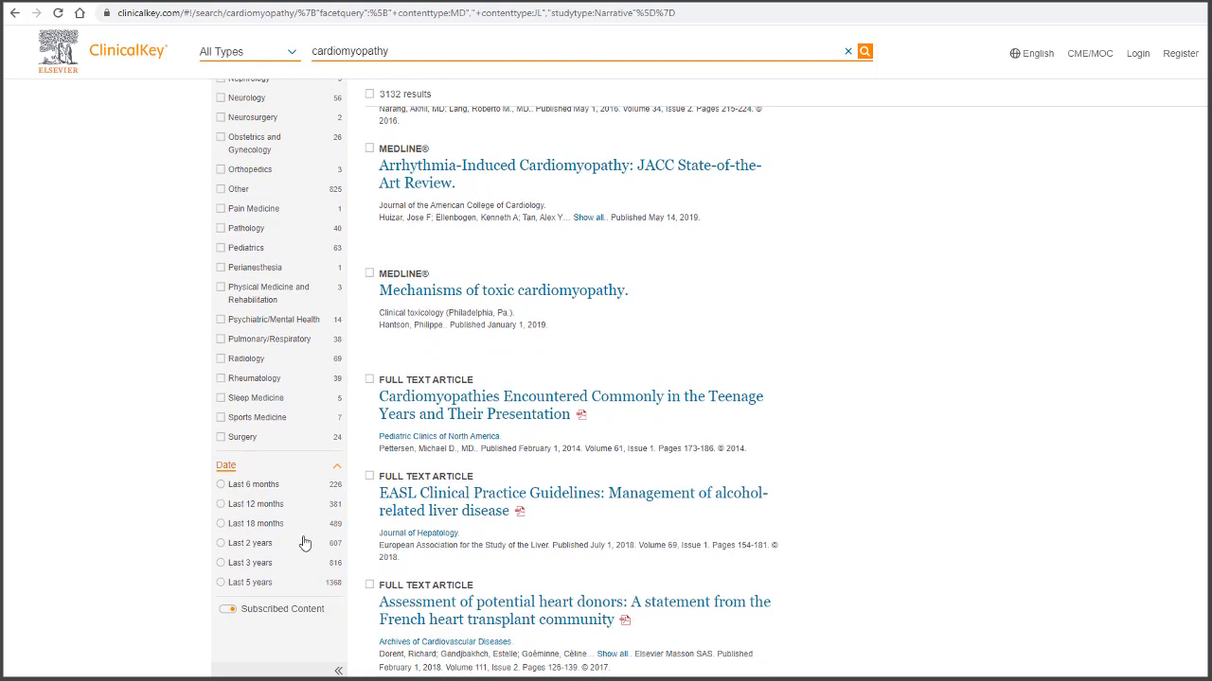
pyautogui.scroll(3)
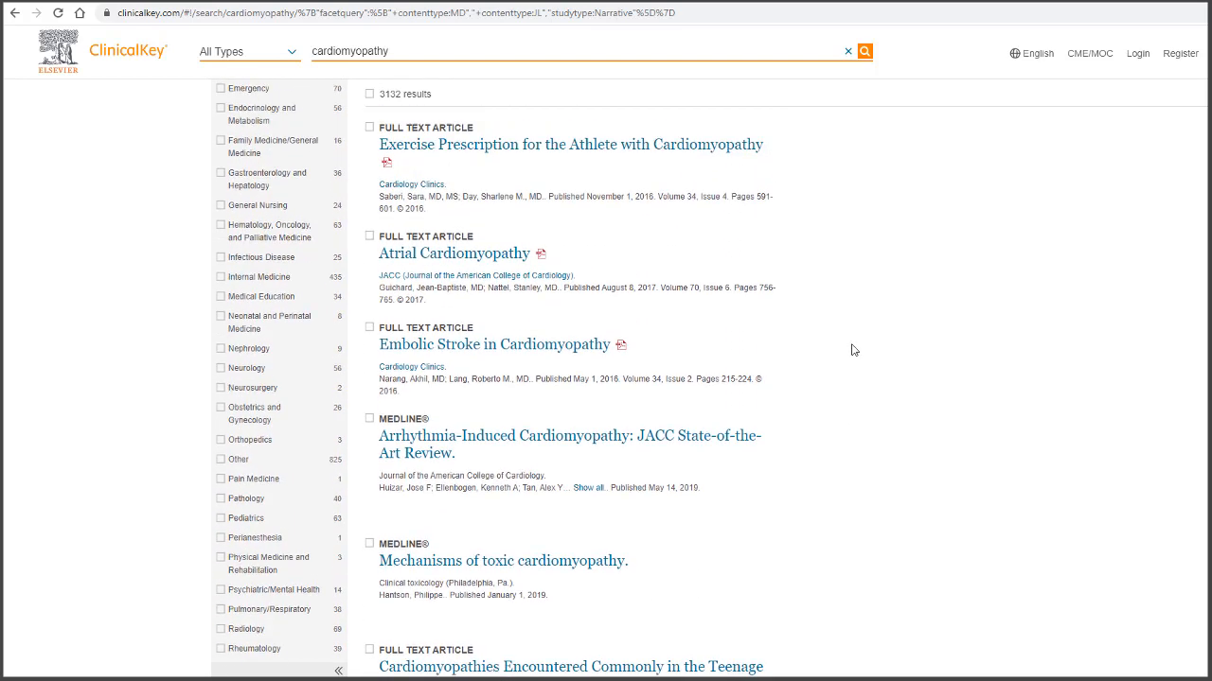
pyautogui.scroll(3)
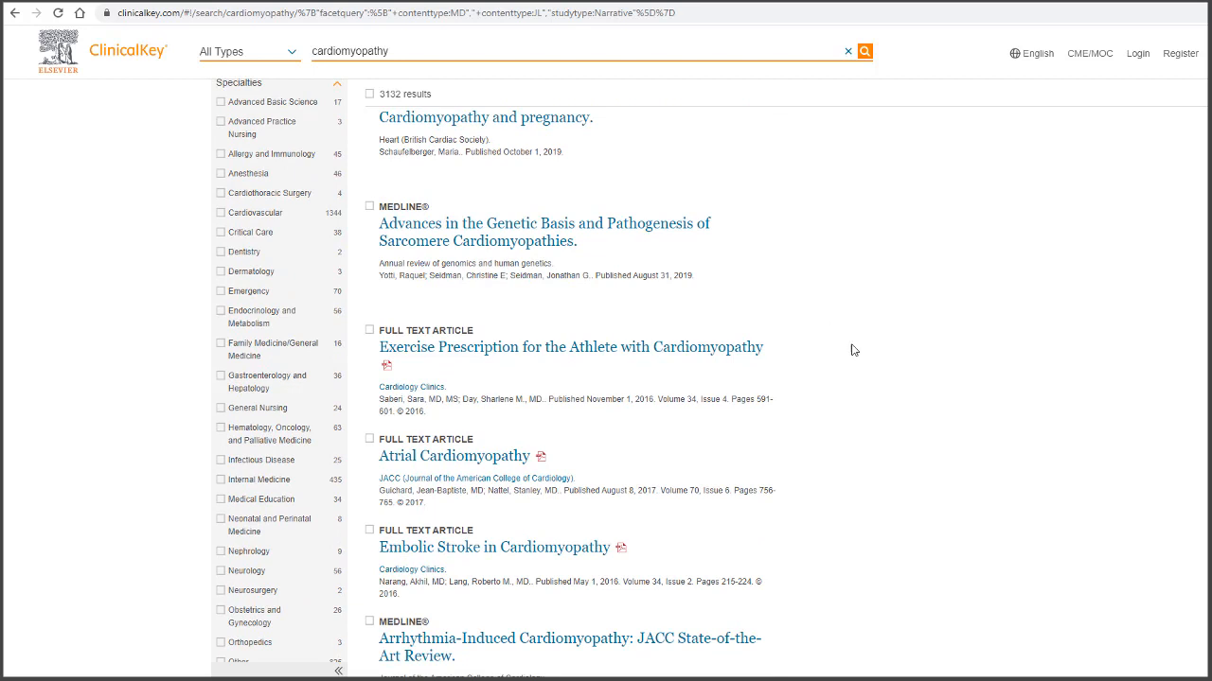
pyautogui.moveTo(662, 357)
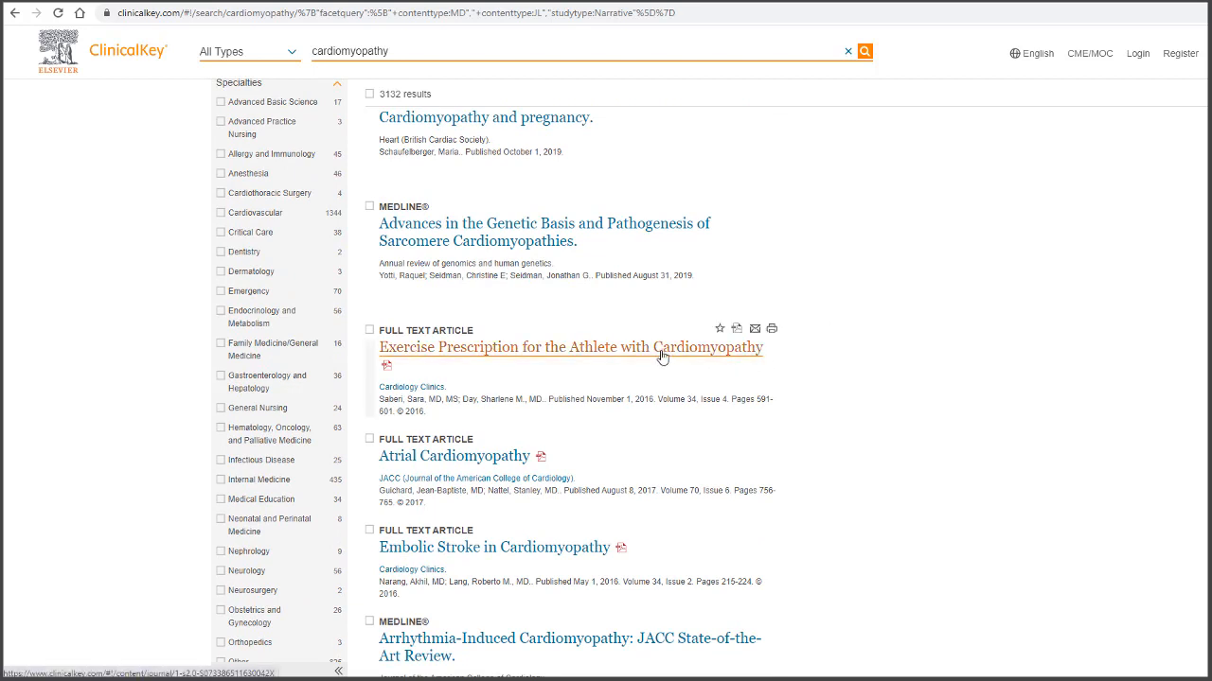
# Step: Open the full-text article 'Exercise Prescription for the Athlete with Cardiomyopathy' from Cardiology Clinics
pyautogui.click(569, 348)
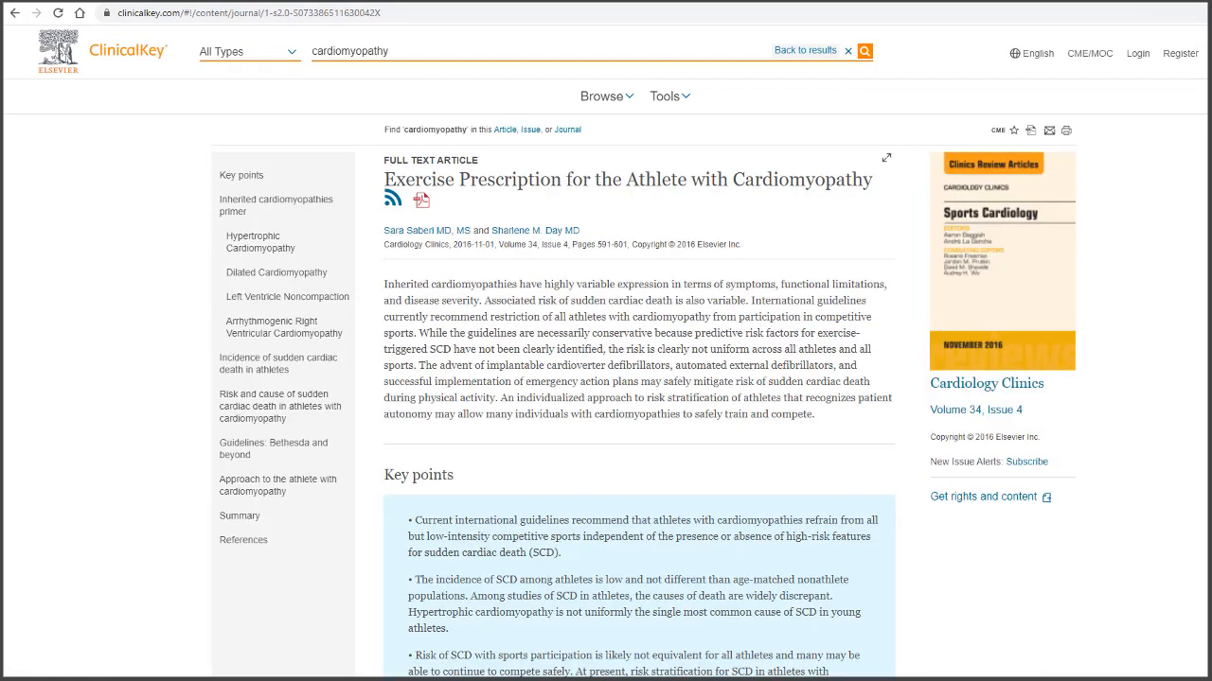
pyautogui.moveTo(563, 453)
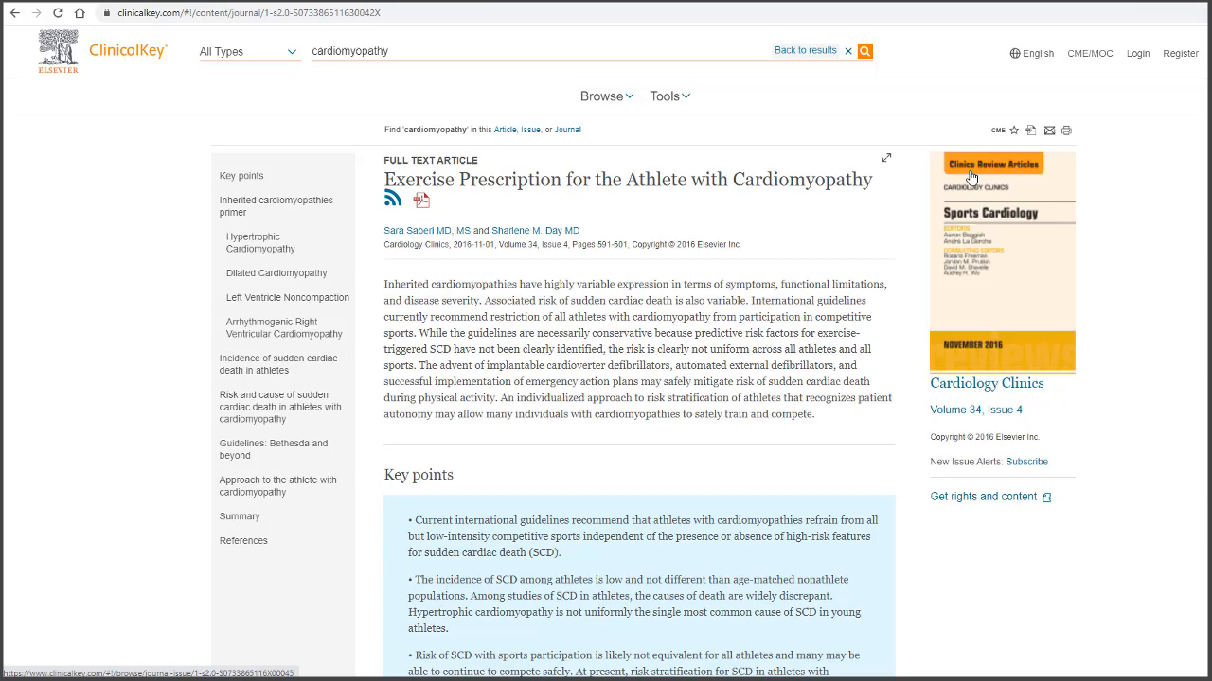
pyautogui.moveTo(1065, 130)
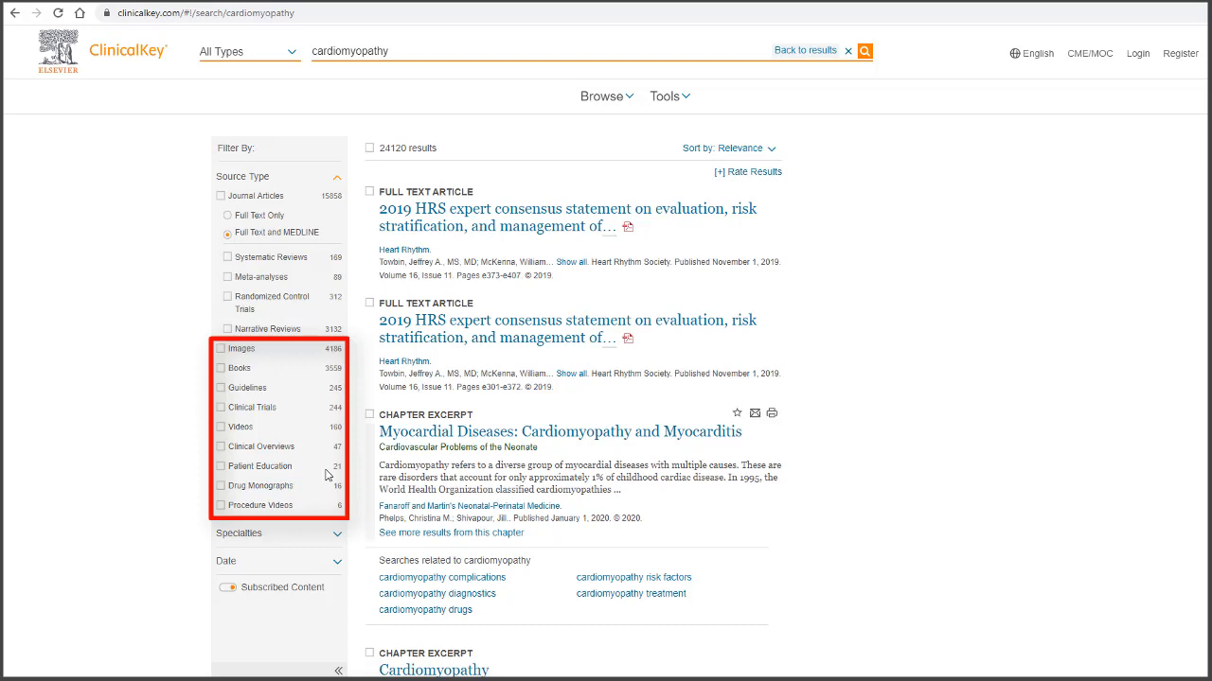
# Step: Limit results to 4,186 images and expand details of the first Advanced Cardiac Imaging figure
pyautogui.click(239, 348)
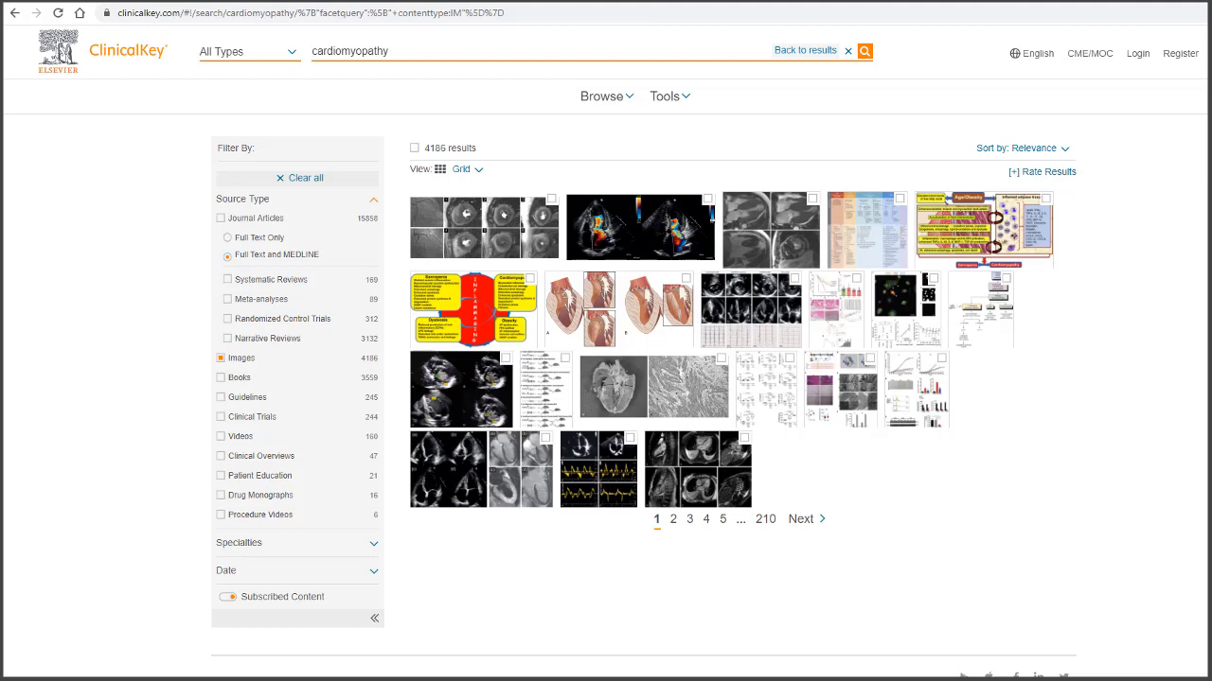
pyautogui.click(483, 228)
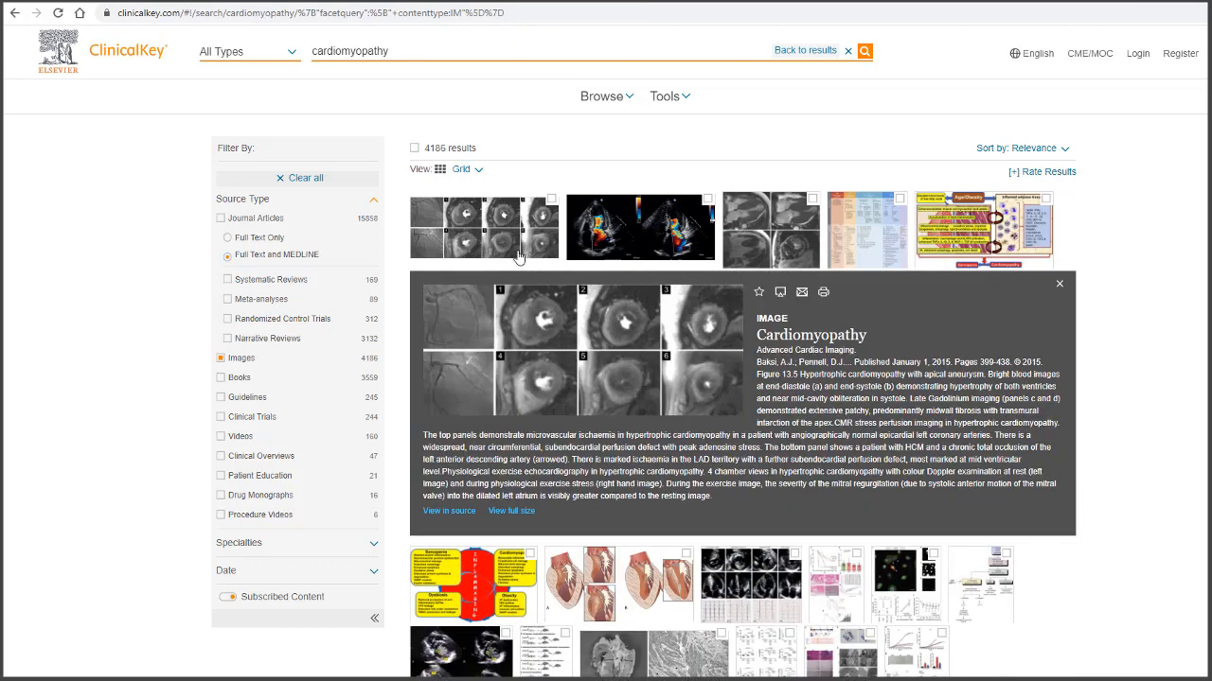
pyautogui.moveTo(574, 262)
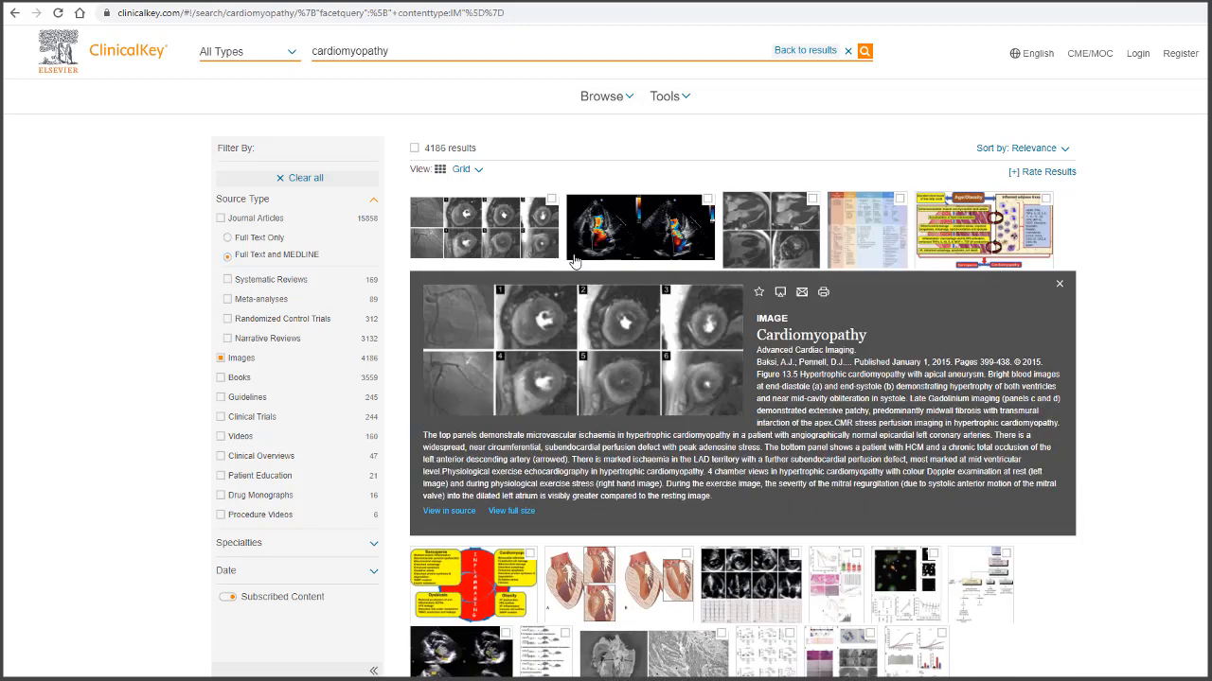
pyautogui.moveTo(764, 261)
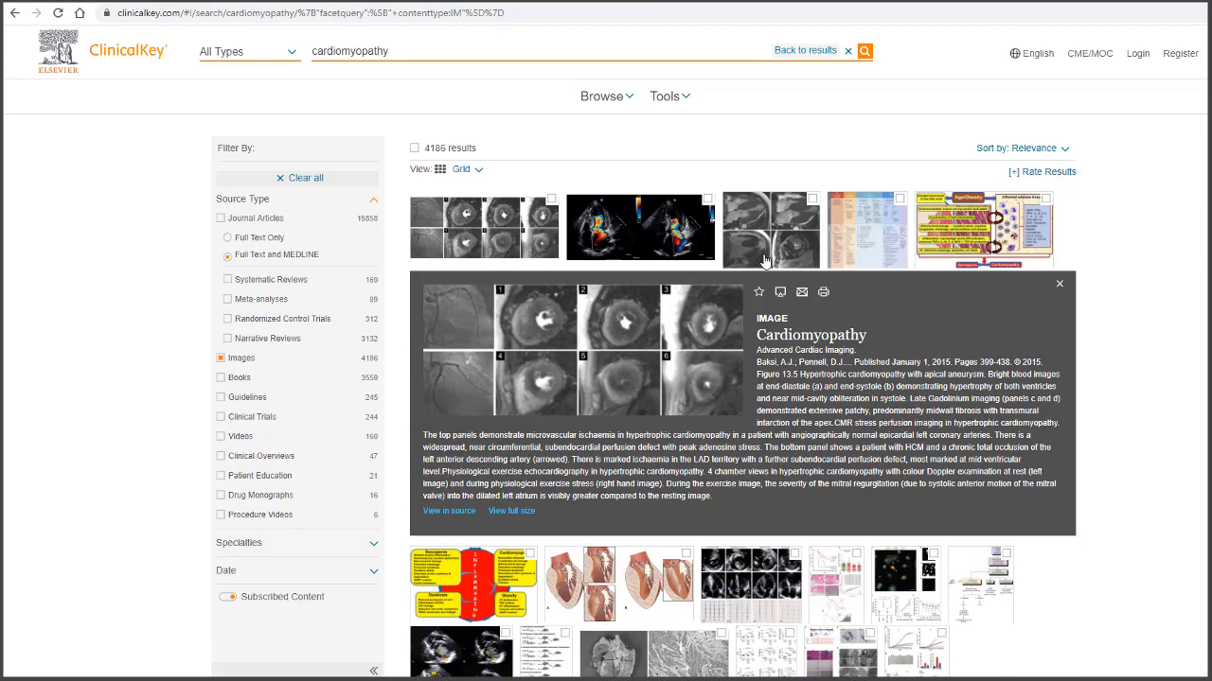
pyautogui.moveTo(775, 264)
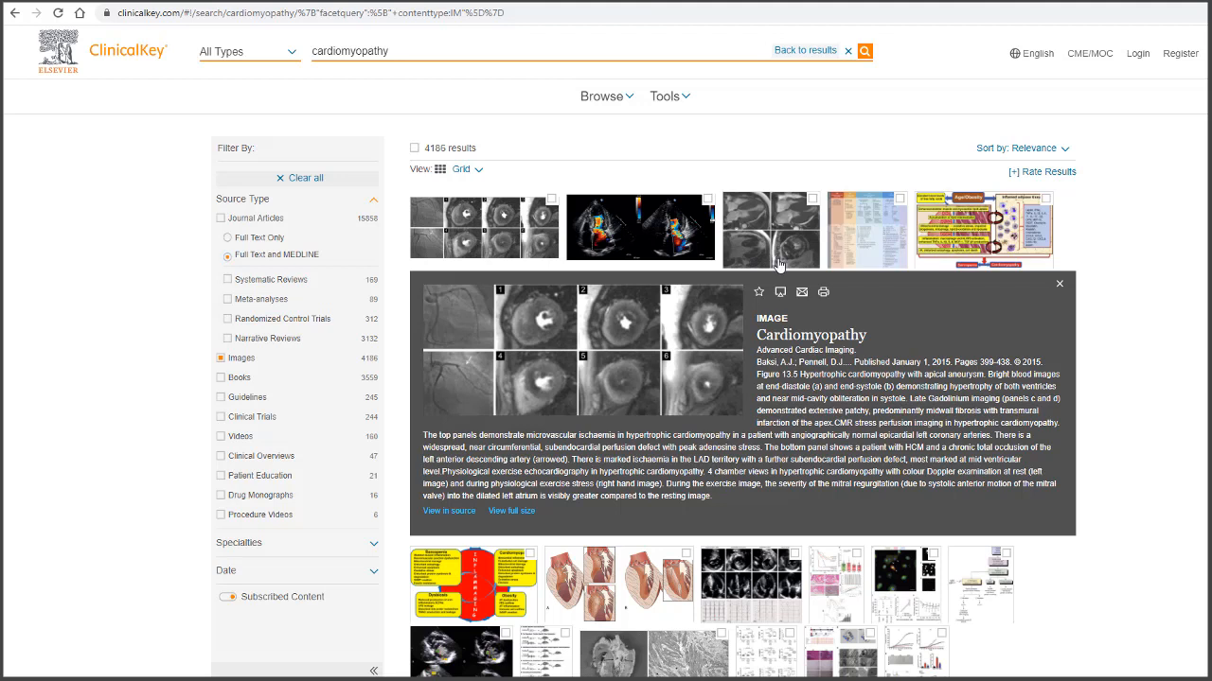
pyautogui.moveTo(780, 291)
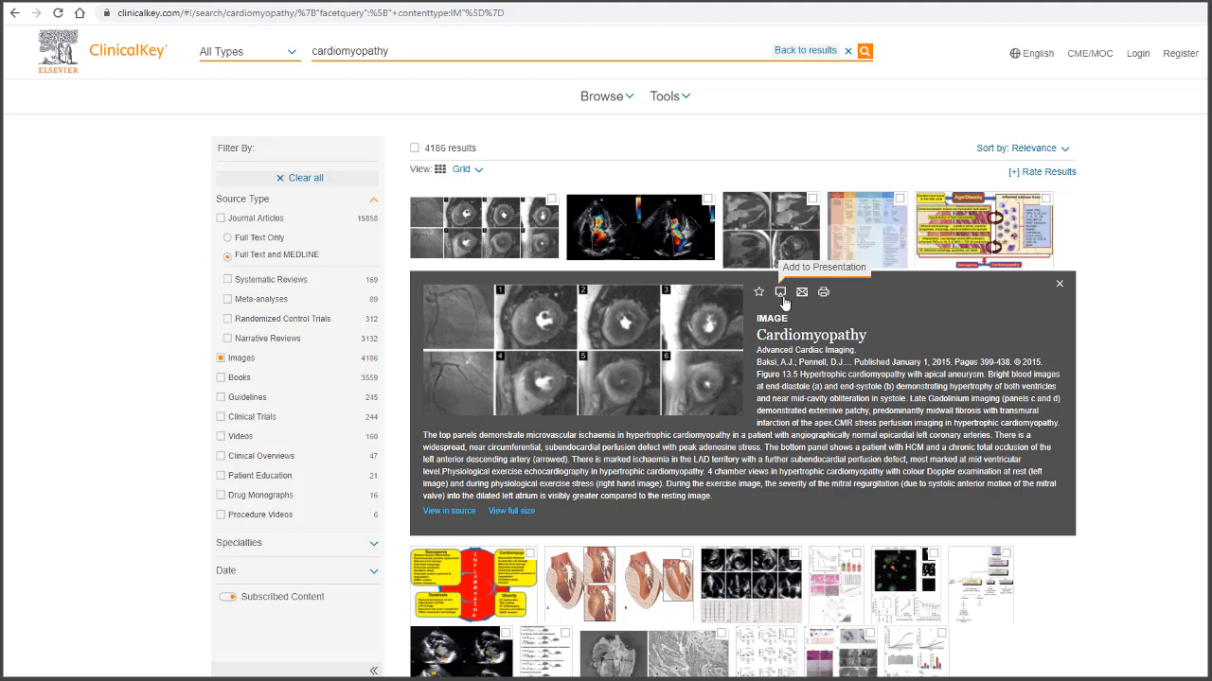
pyautogui.moveTo(1136, 53)
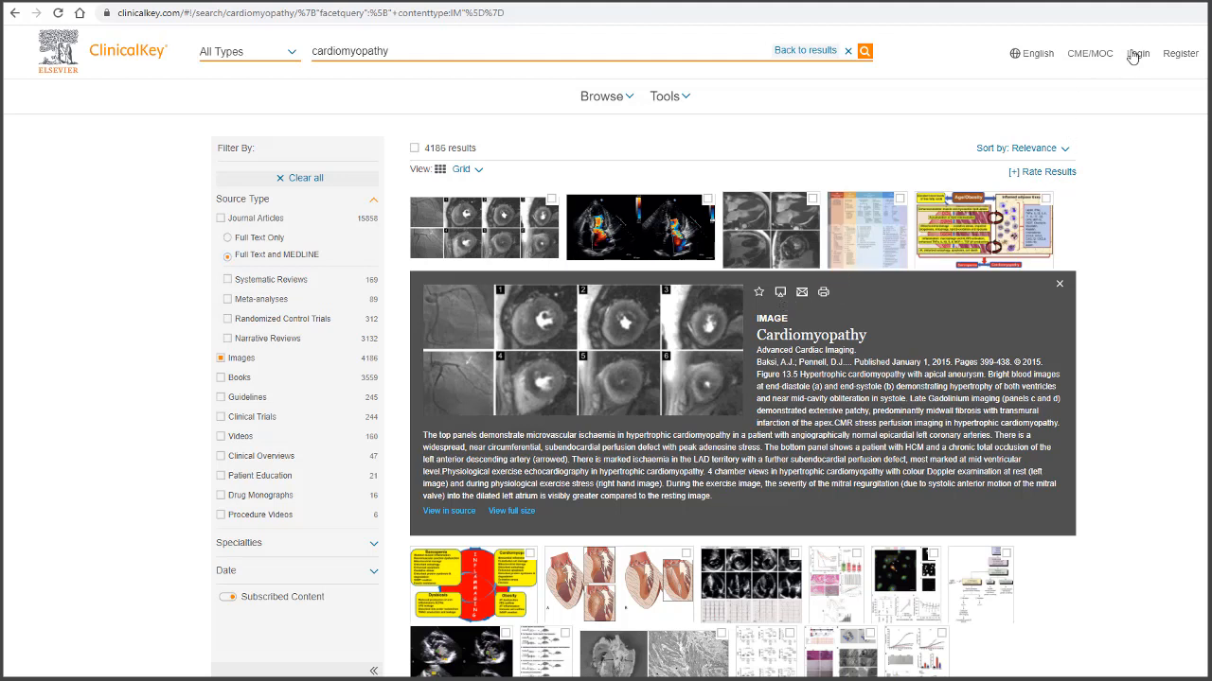
# Step: Open the ClinicalKey registration form from the Register header link
pyautogui.click(1180, 53)
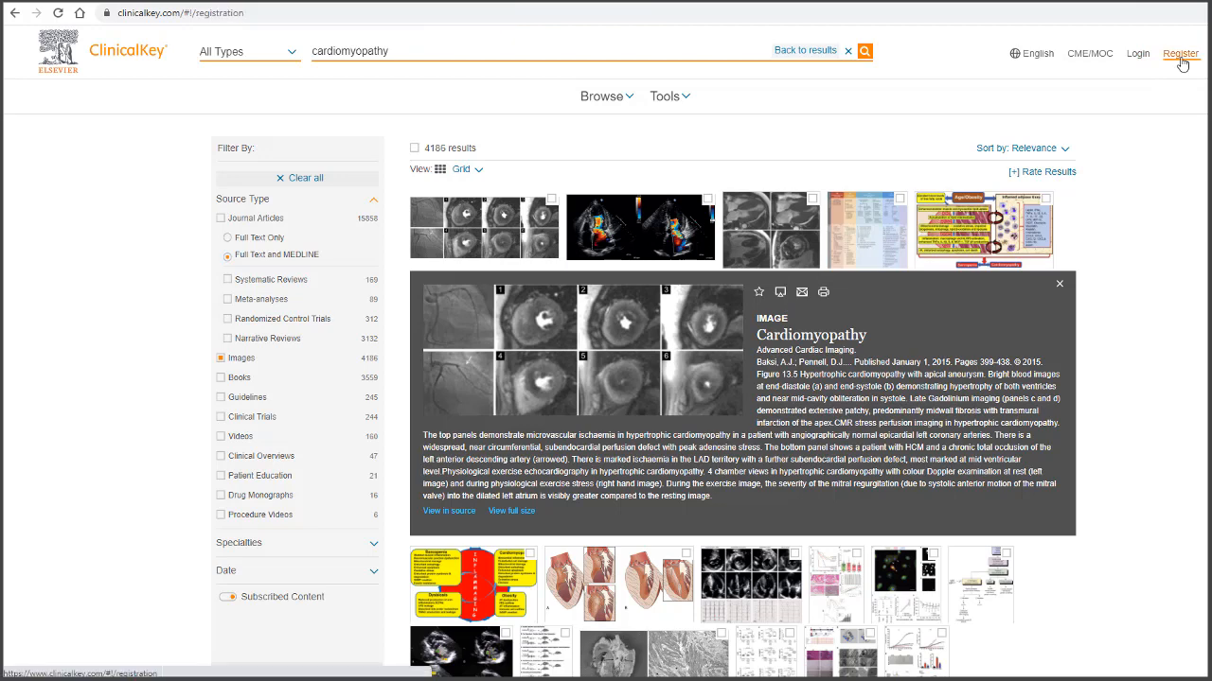
pyautogui.click(1180, 53)
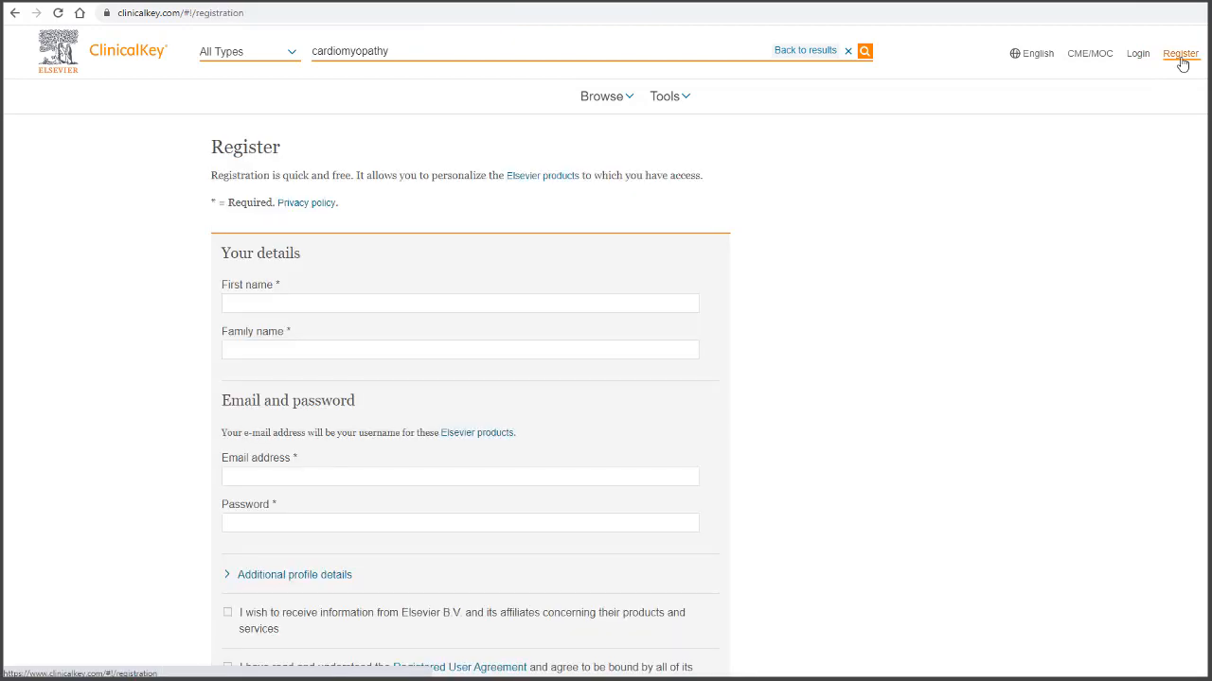
pyautogui.moveTo(14, 13)
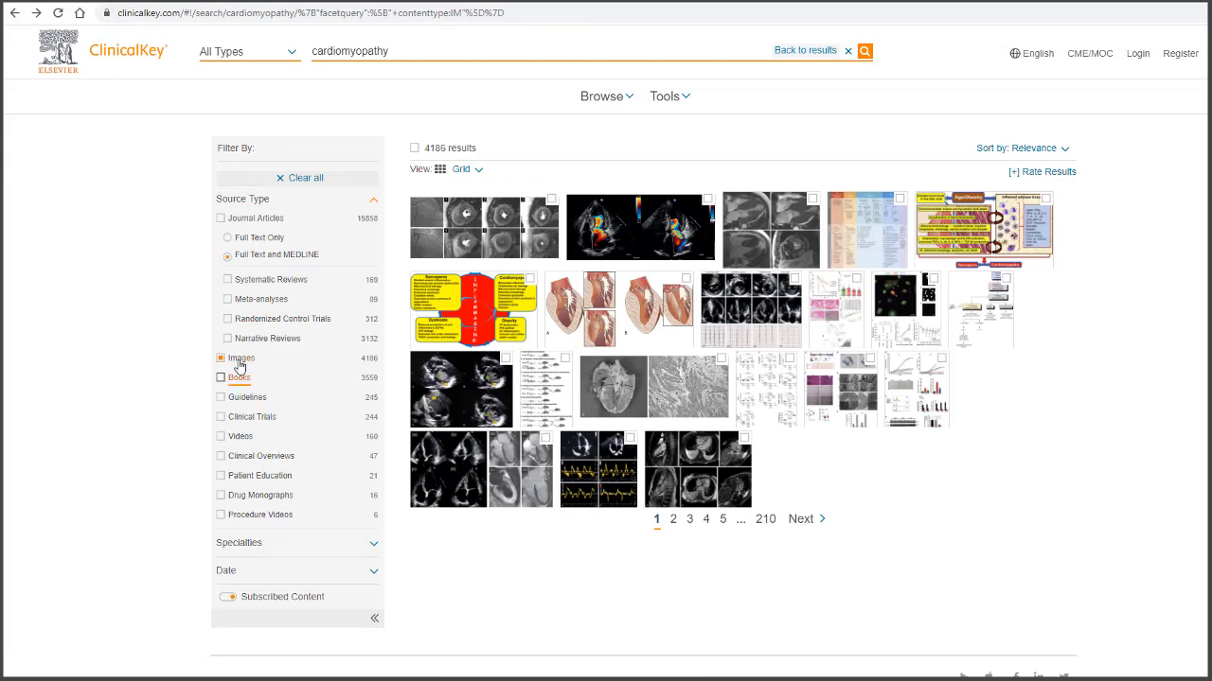
# Step: Limit results to 3,559 book chapter excerpts and expand the Specialties and Date filters
pyautogui.click(238, 377)
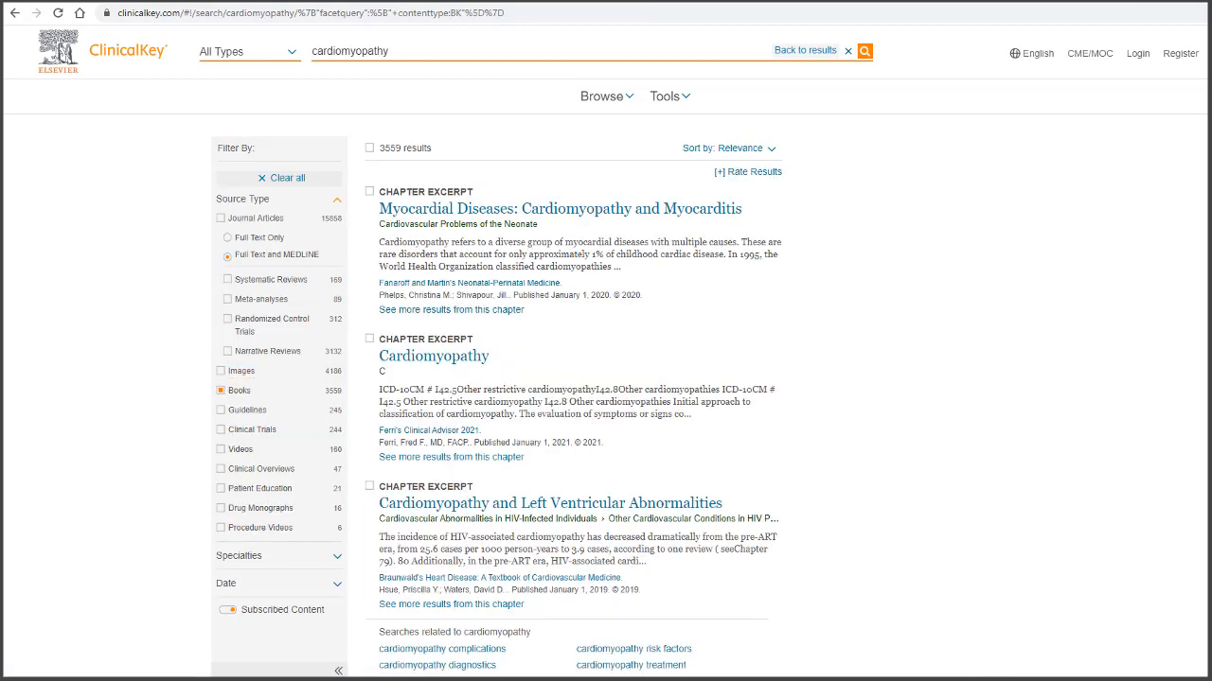
pyautogui.moveTo(938, 470)
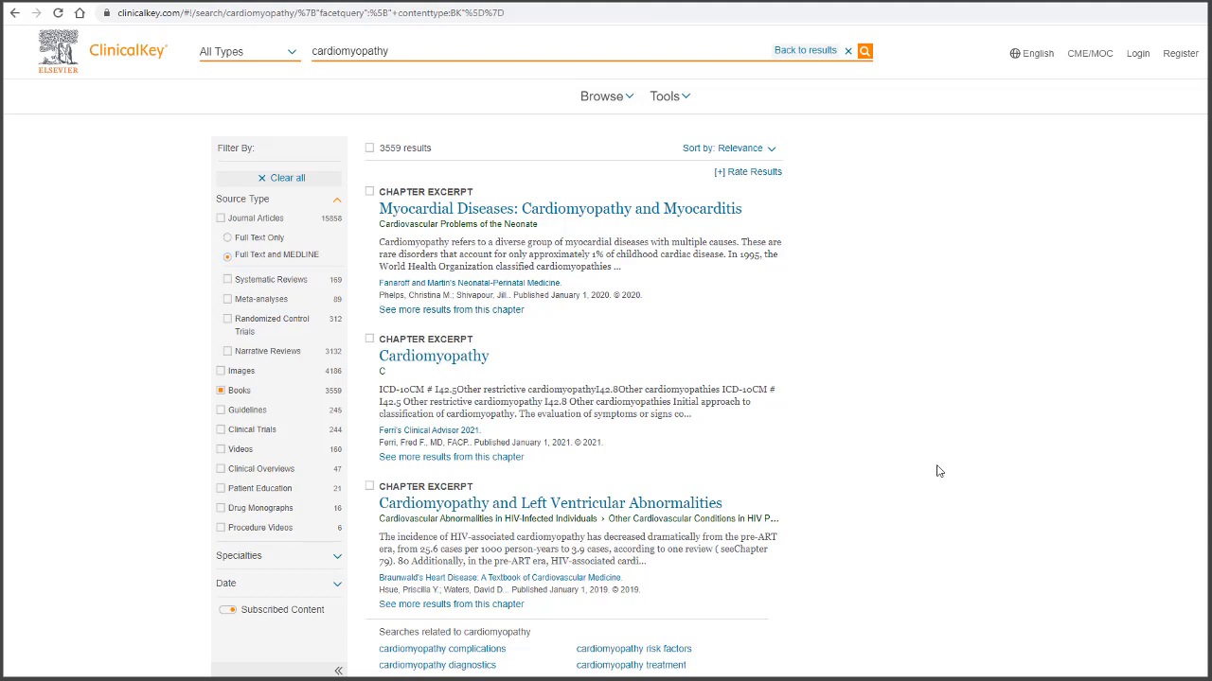
pyautogui.moveTo(641, 229)
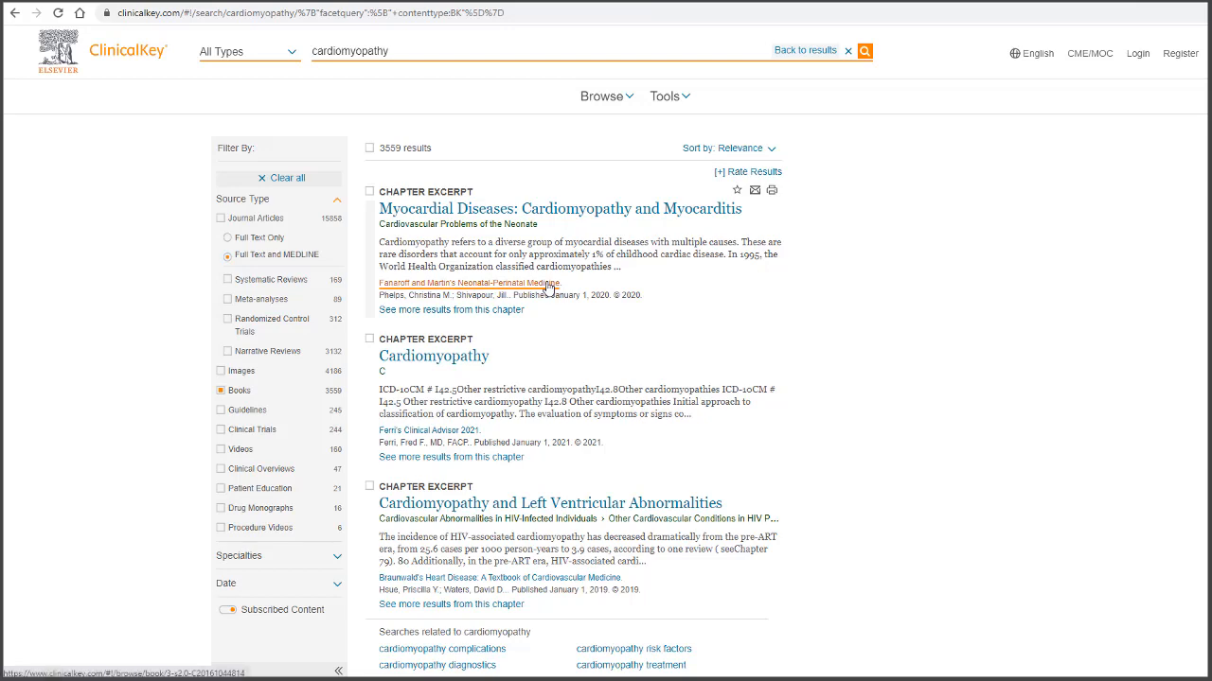
pyautogui.moveTo(870, 311)
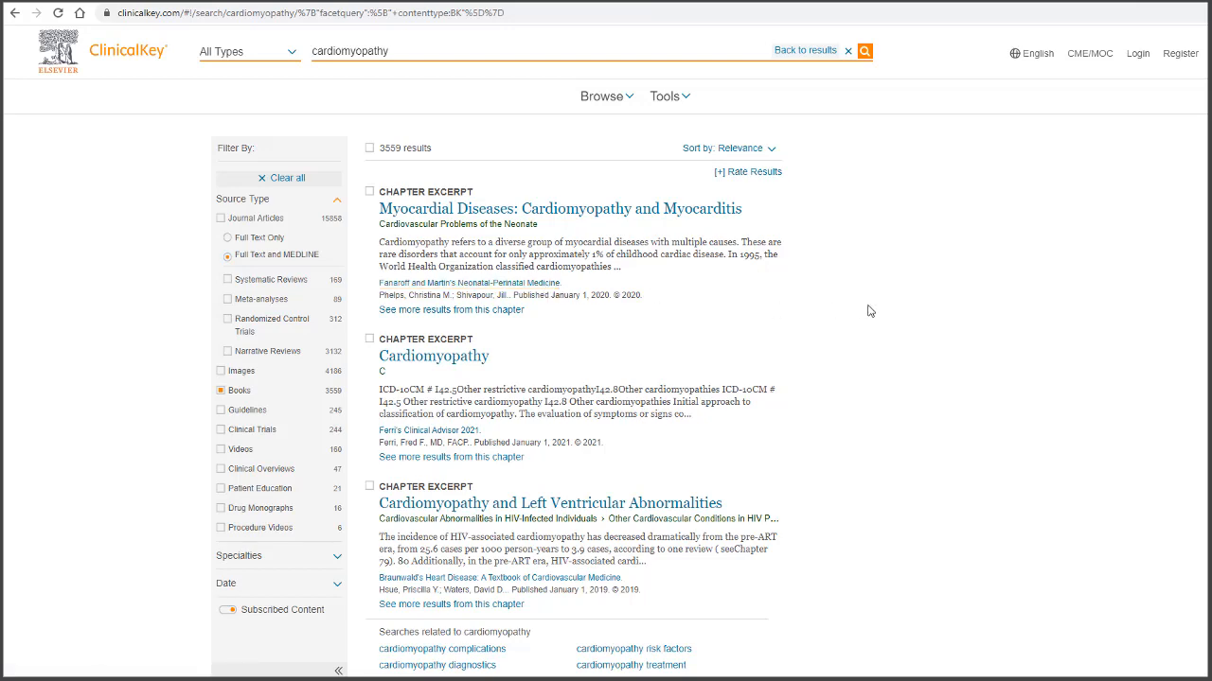
pyautogui.scroll(-3)
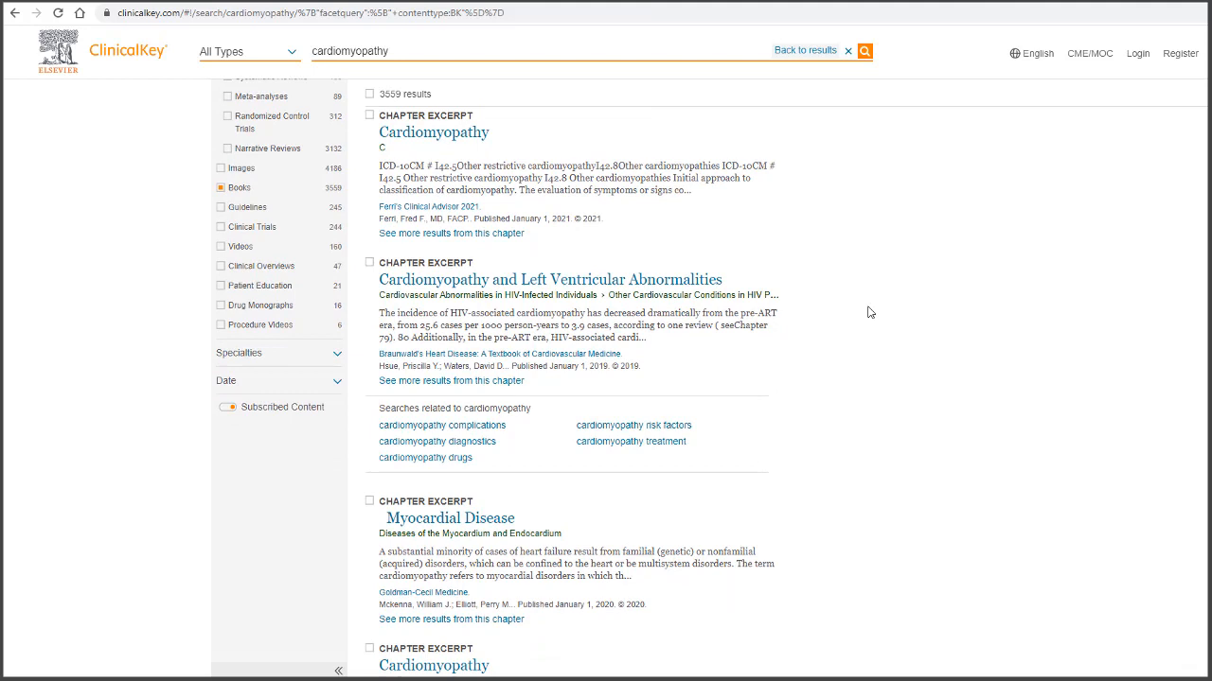
pyautogui.scroll(-3)
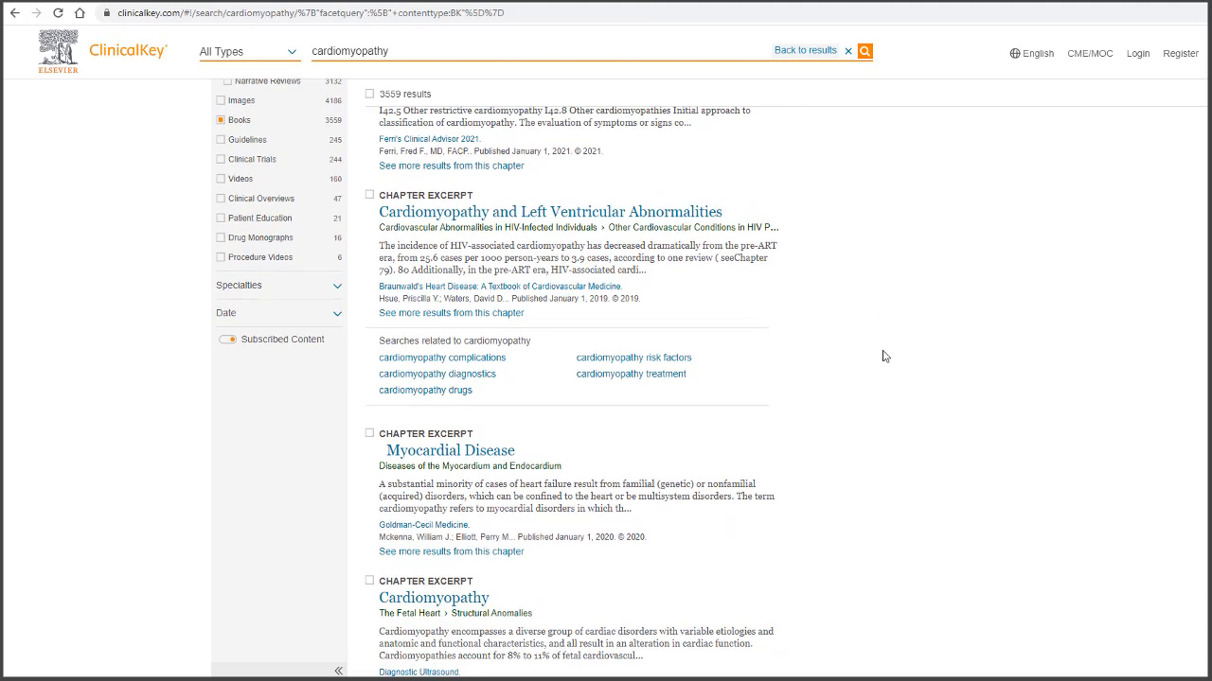
pyautogui.moveTo(422, 525)
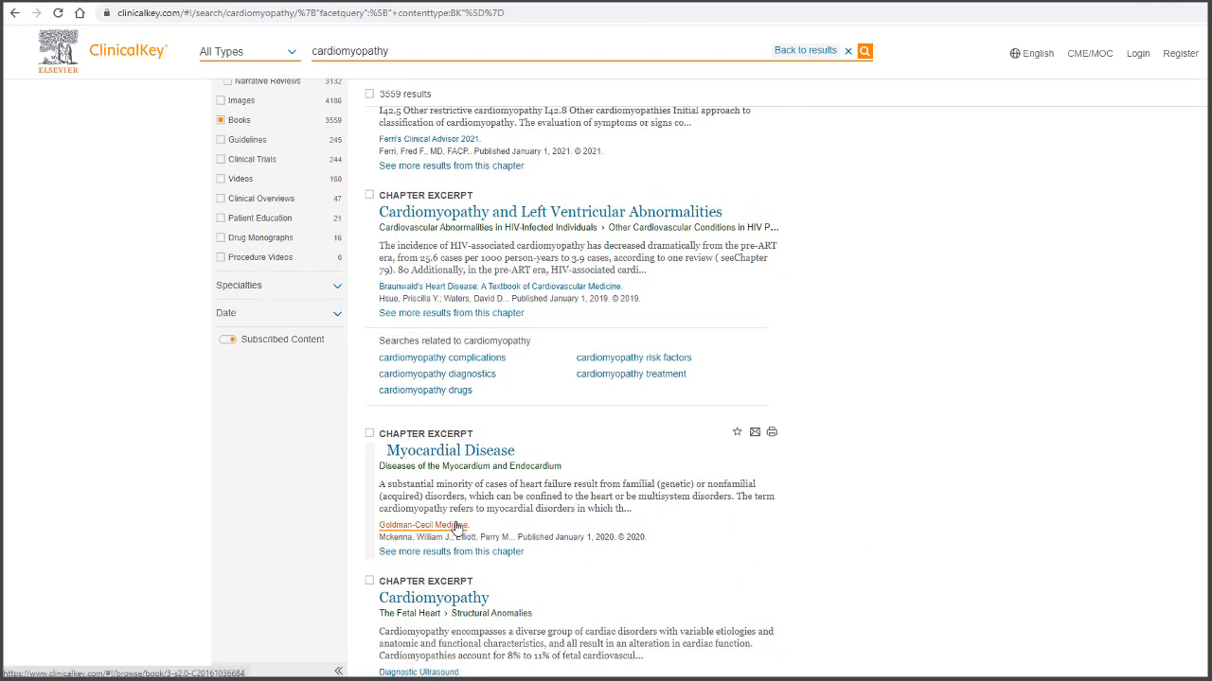
pyautogui.moveTo(715, 537)
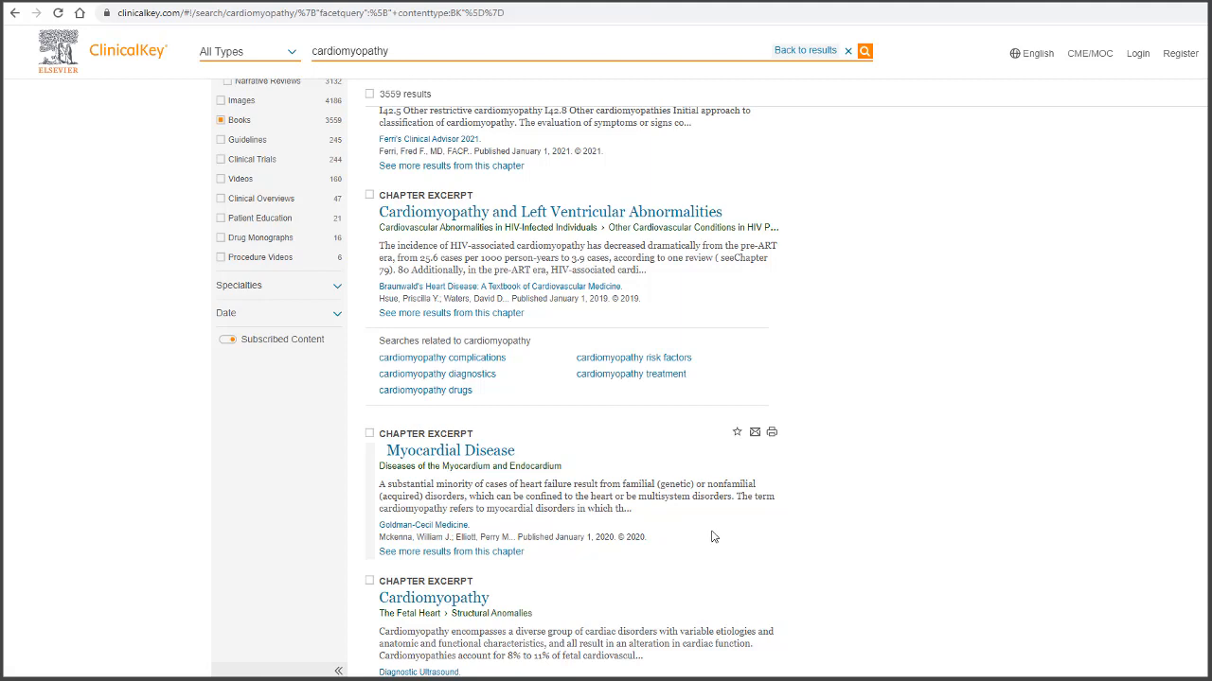
pyautogui.click(239, 285)
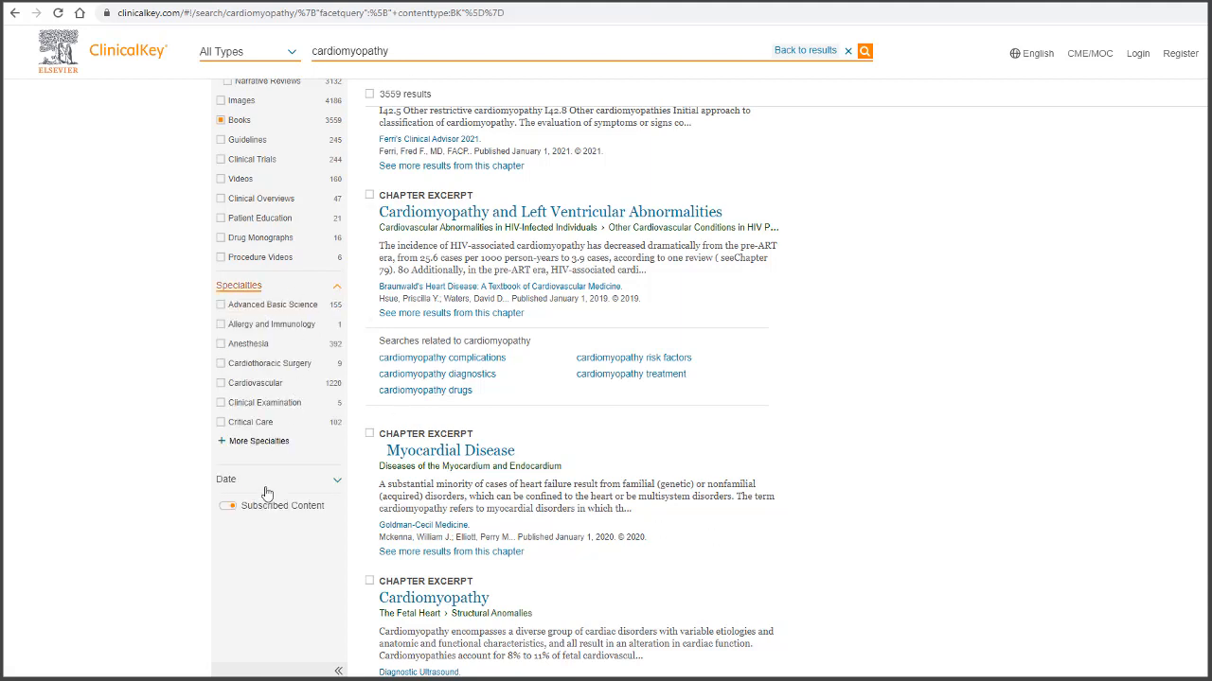
pyautogui.click(226, 479)
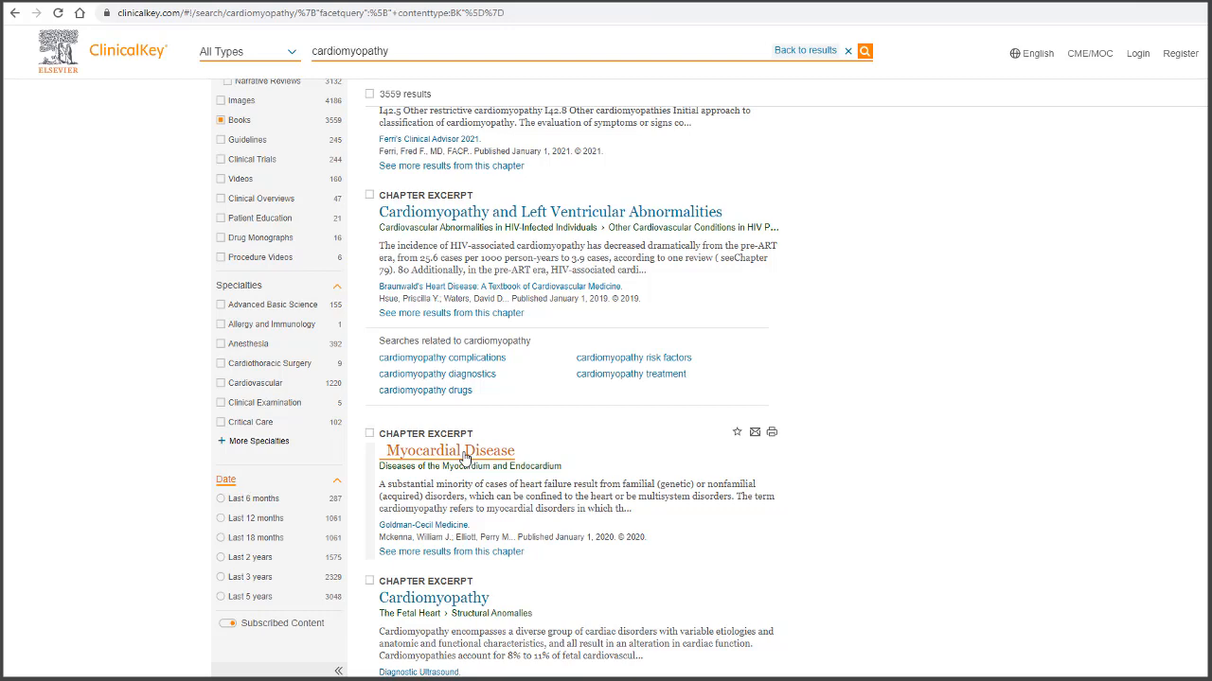
# Step: View the Myocardial Disease chapter of Goldman-Cecil Medicine, then return to the book results
pyautogui.click(450, 450)
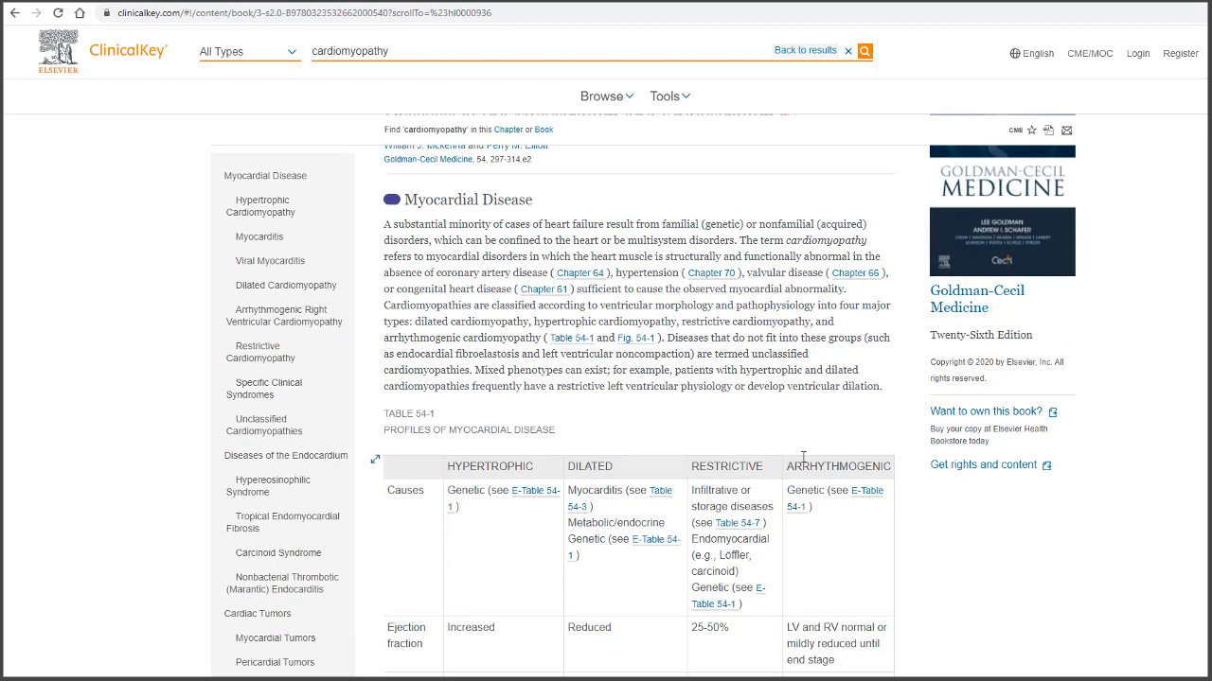
pyautogui.click(805, 50)
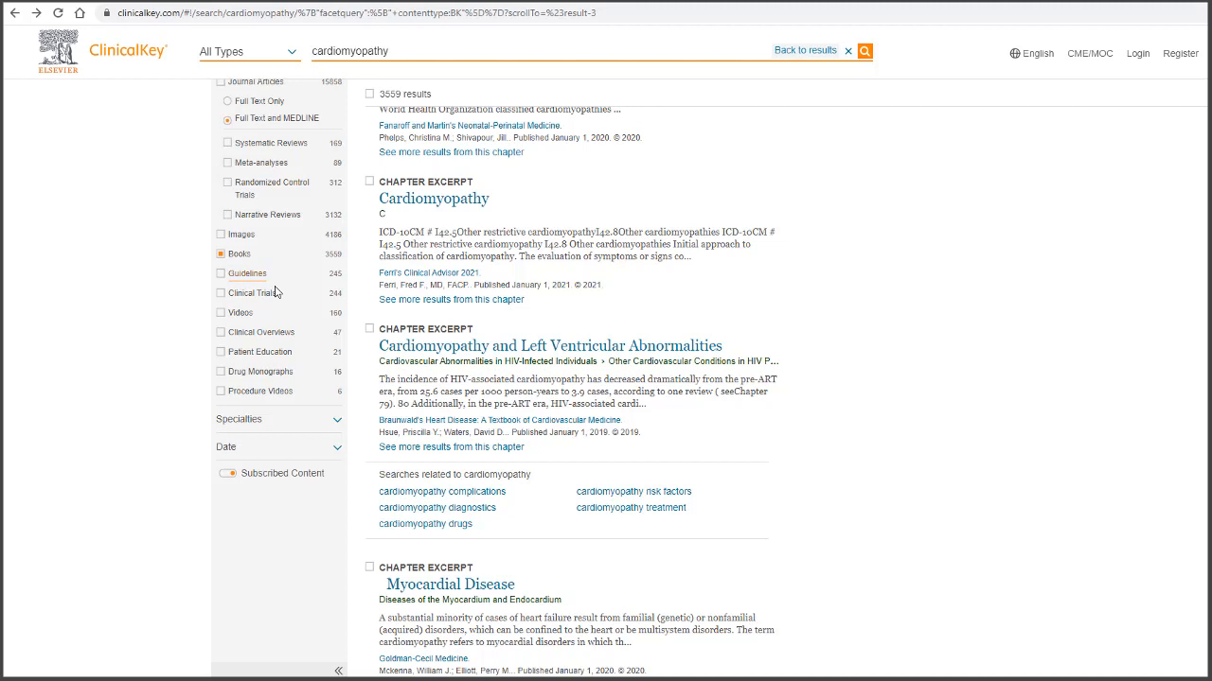
pyautogui.moveTo(253, 292)
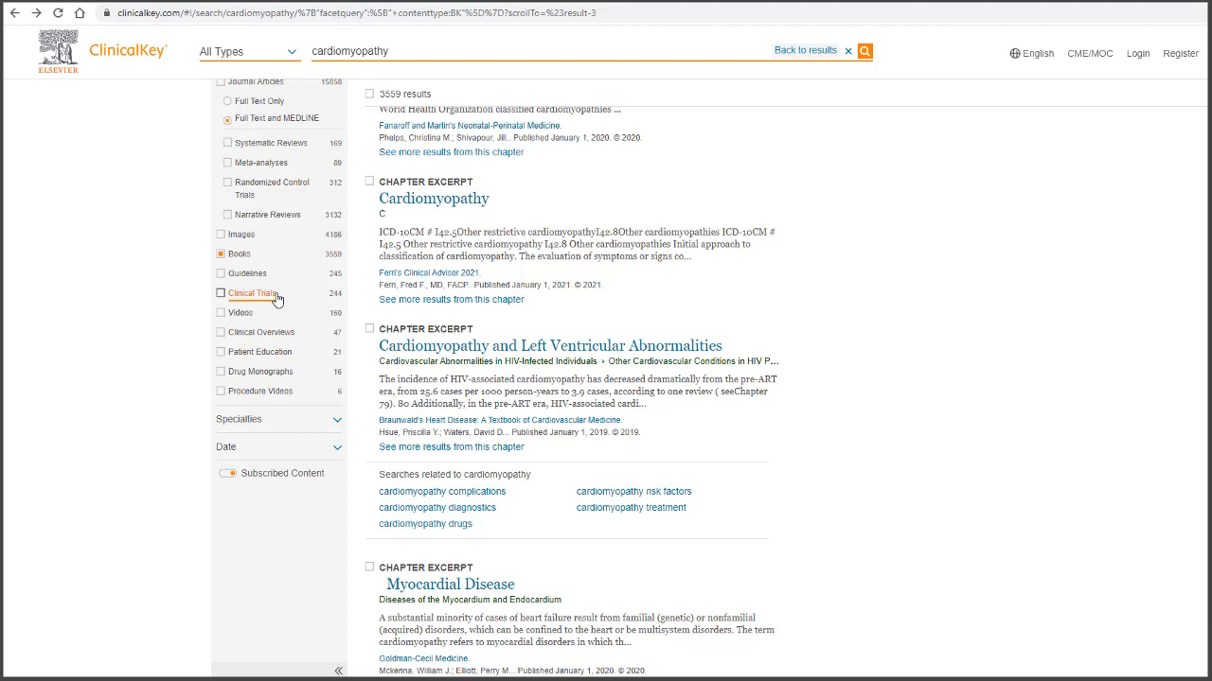
pyautogui.moveTo(241, 312)
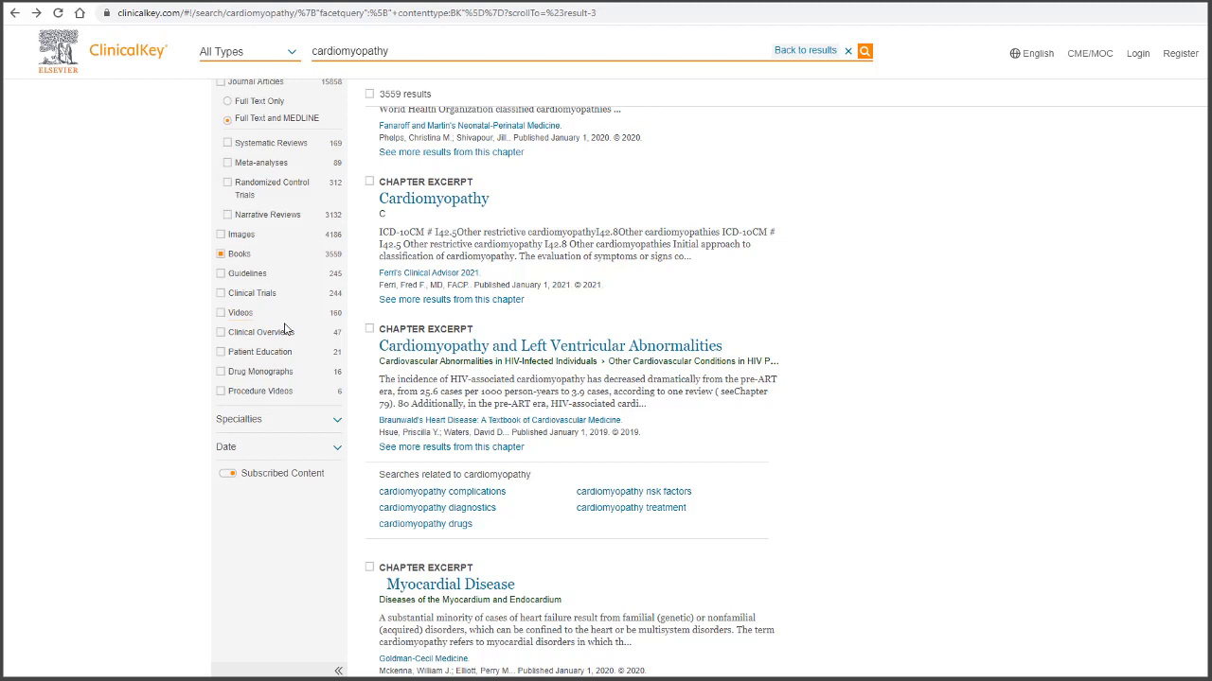
pyautogui.moveTo(260, 332)
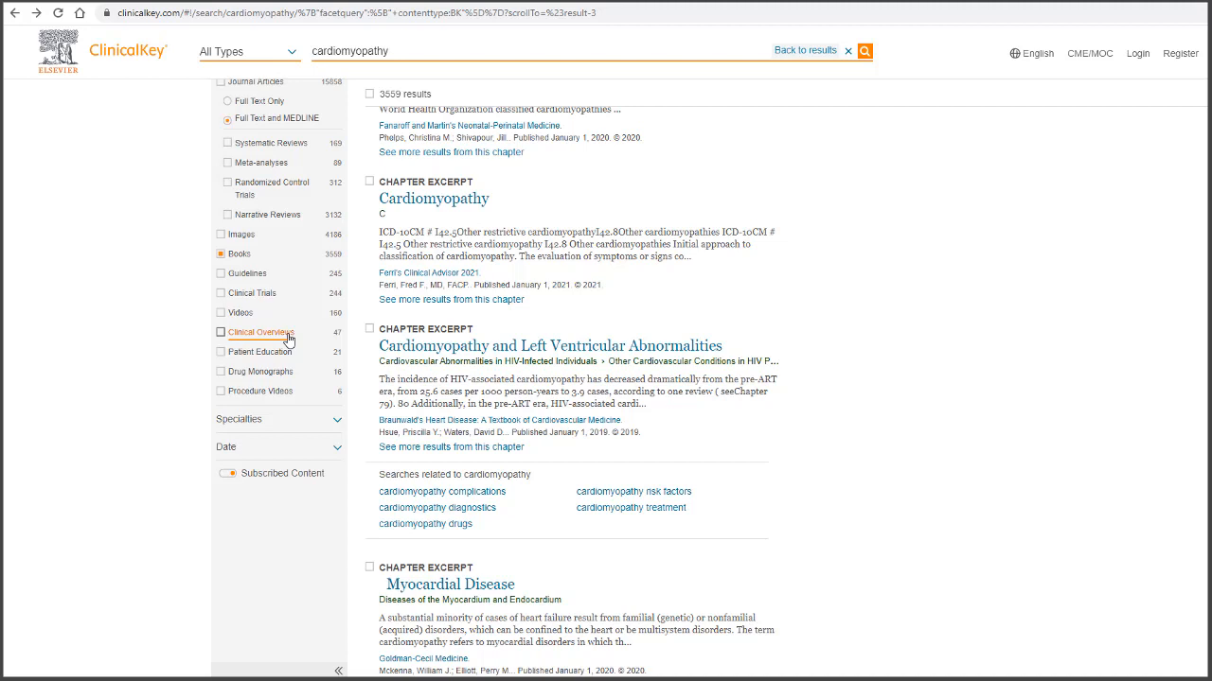
pyautogui.moveTo(259, 352)
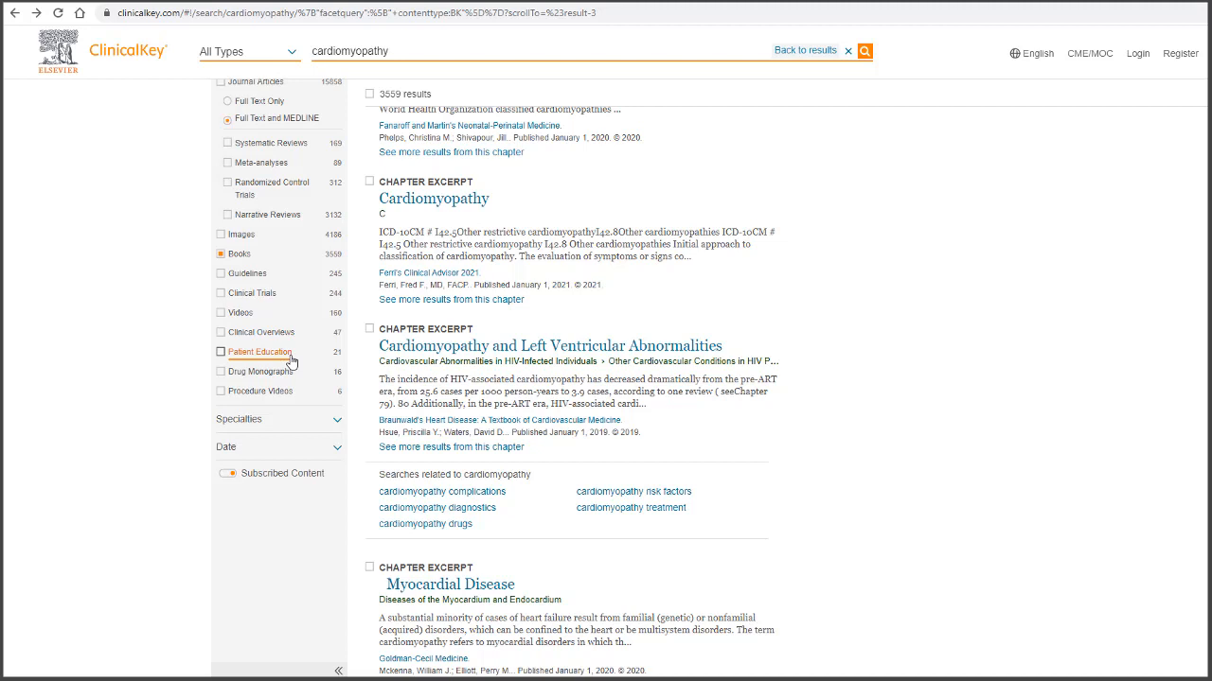
pyautogui.moveTo(258, 371)
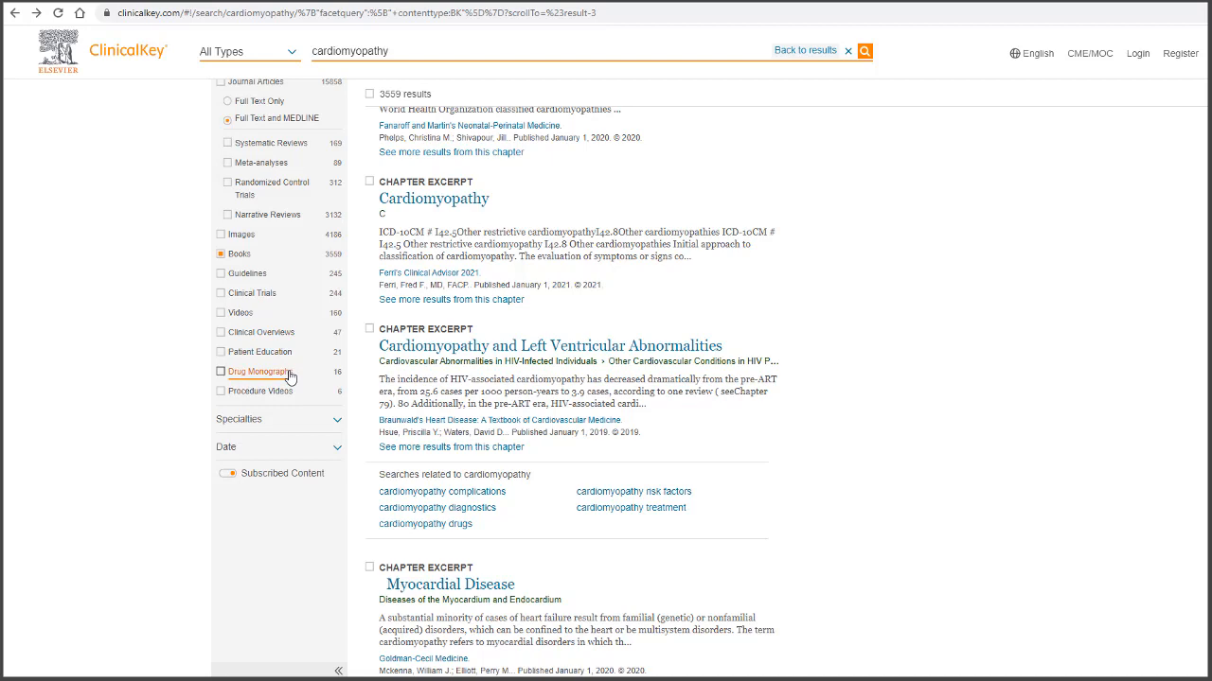
pyautogui.moveTo(260, 391)
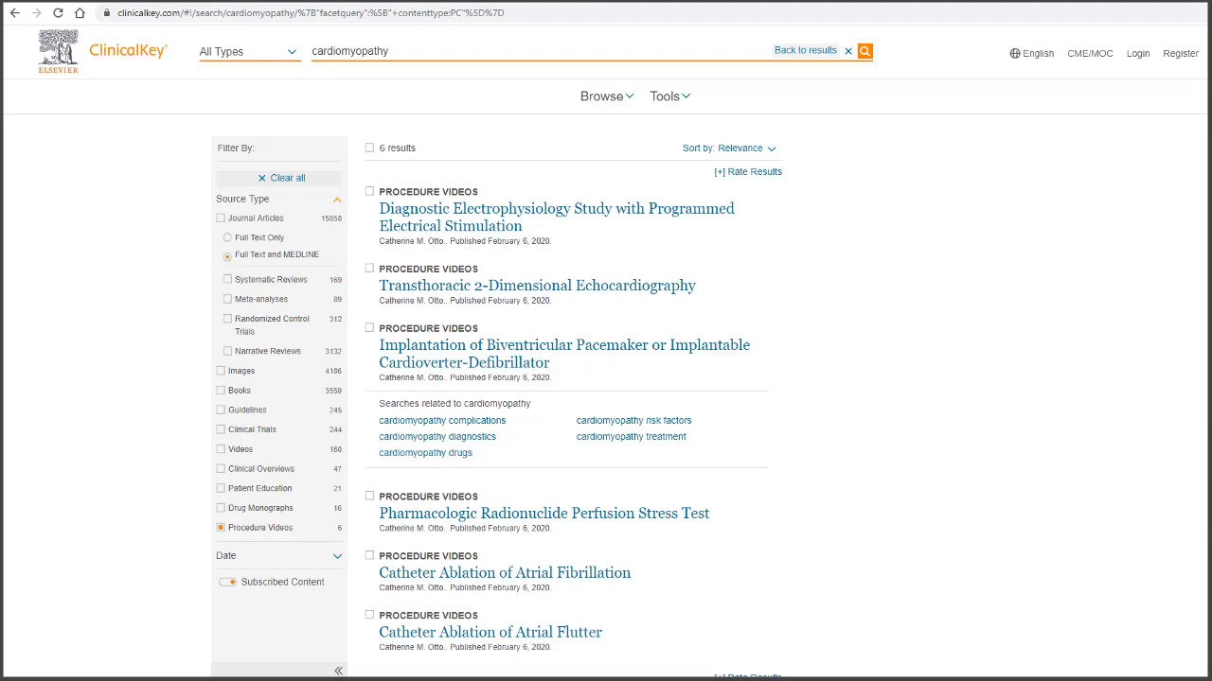
pyautogui.moveTo(801, 539)
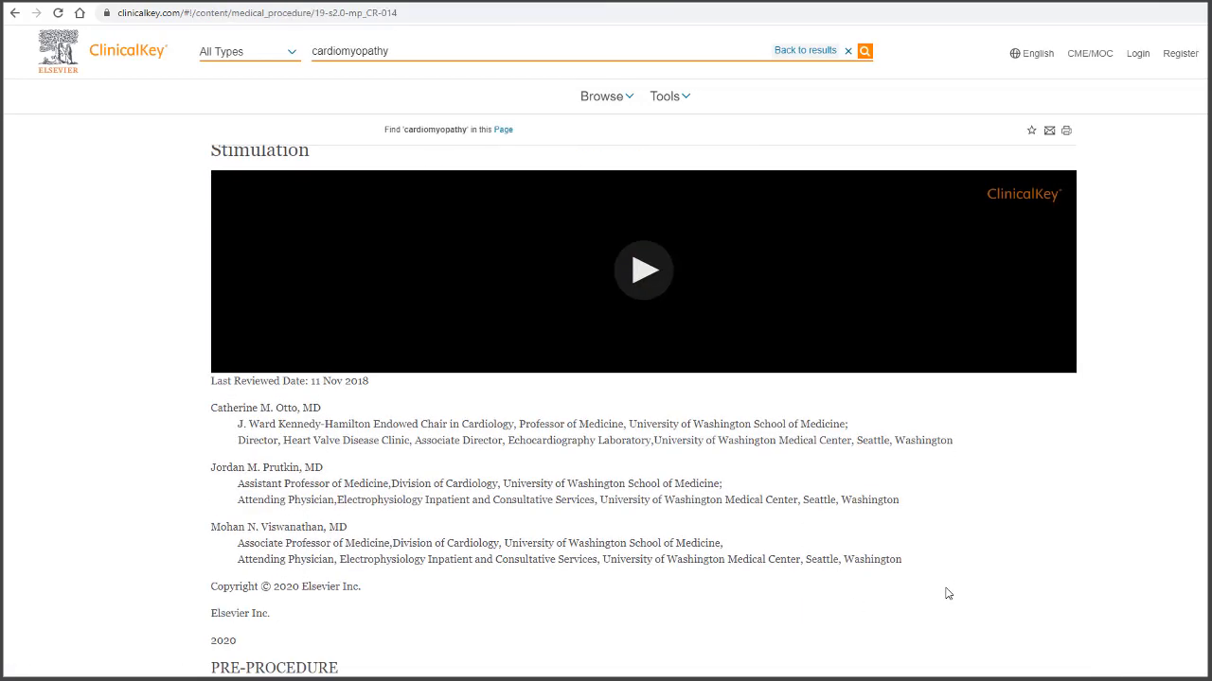
pyautogui.scroll(-3)
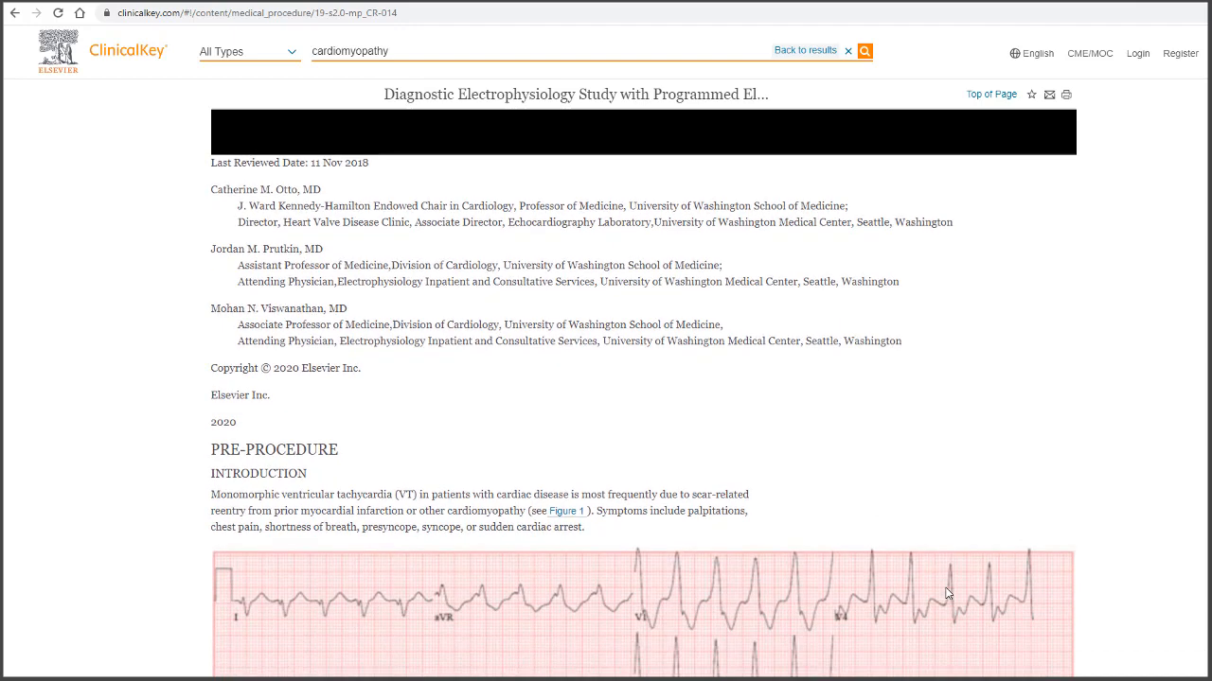
pyautogui.scroll(3)
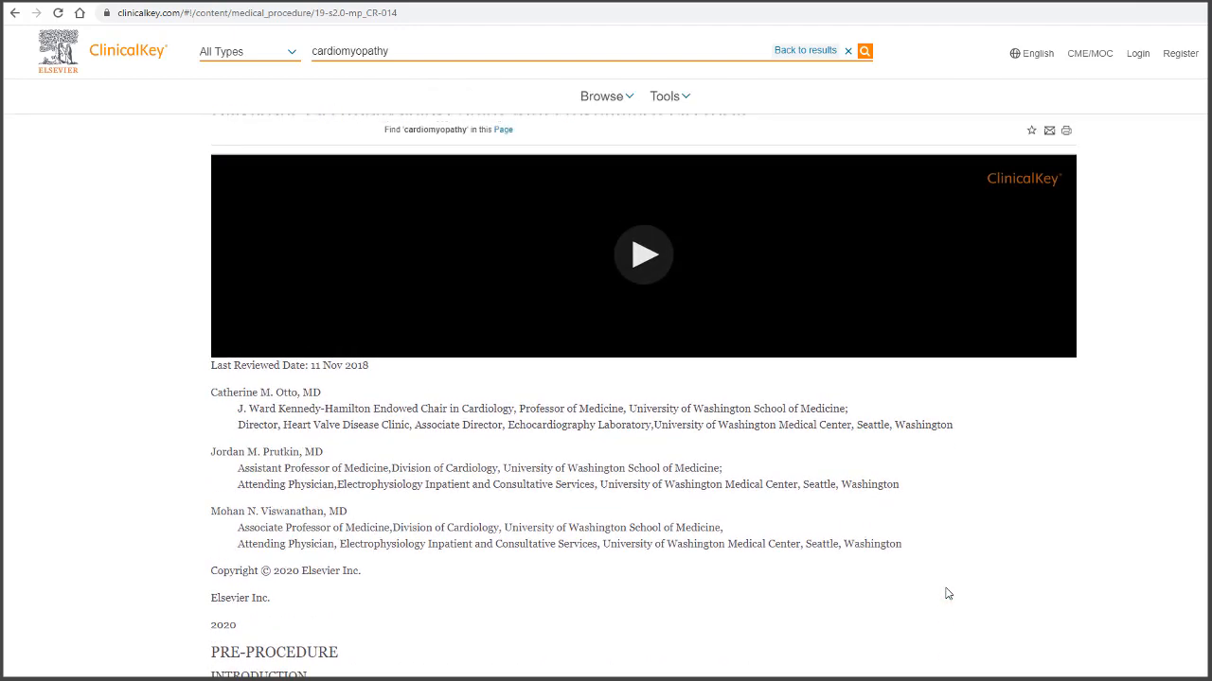
pyautogui.moveTo(55, 328)
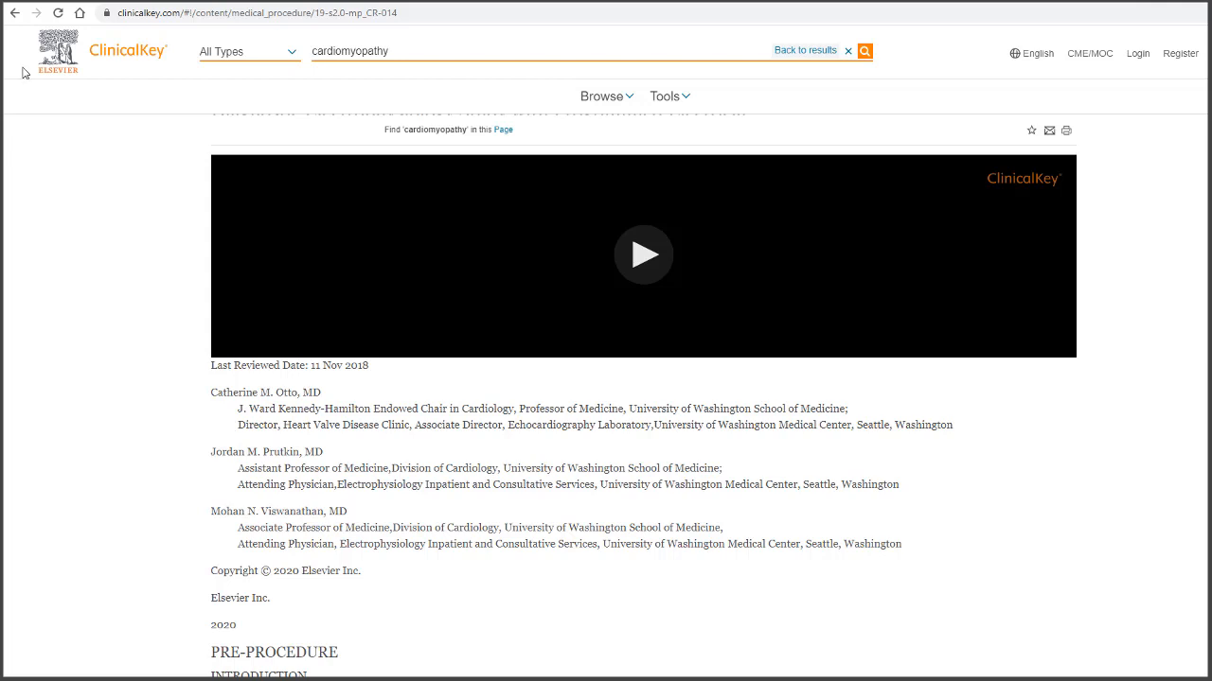
pyautogui.click(14, 12)
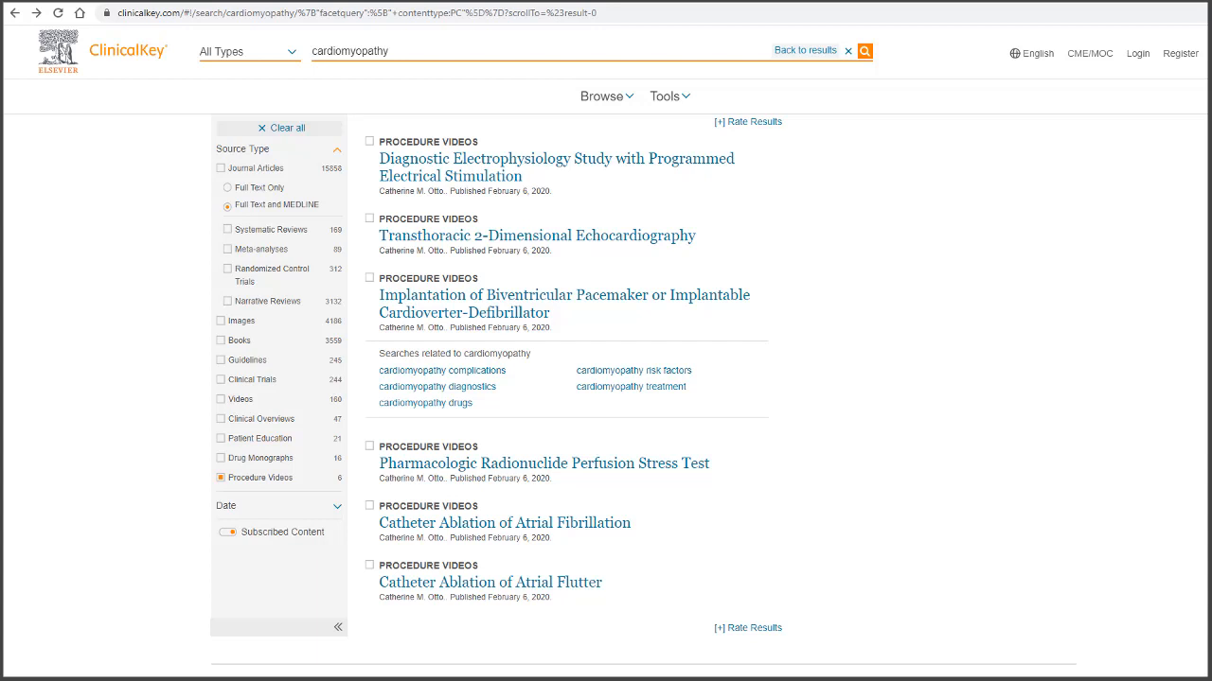
pyautogui.moveTo(171, 546)
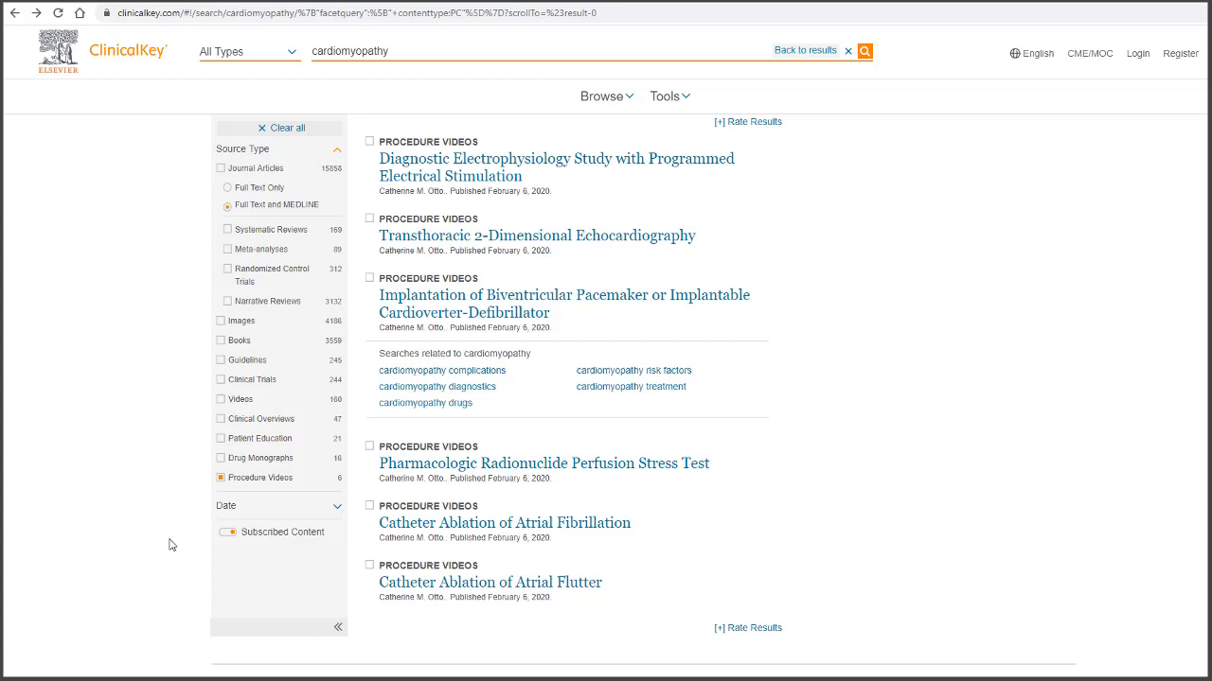
# Step: From the home page, browse Books and filter the list by title to 'sleep', showing eight titles
pyautogui.click(126, 51)
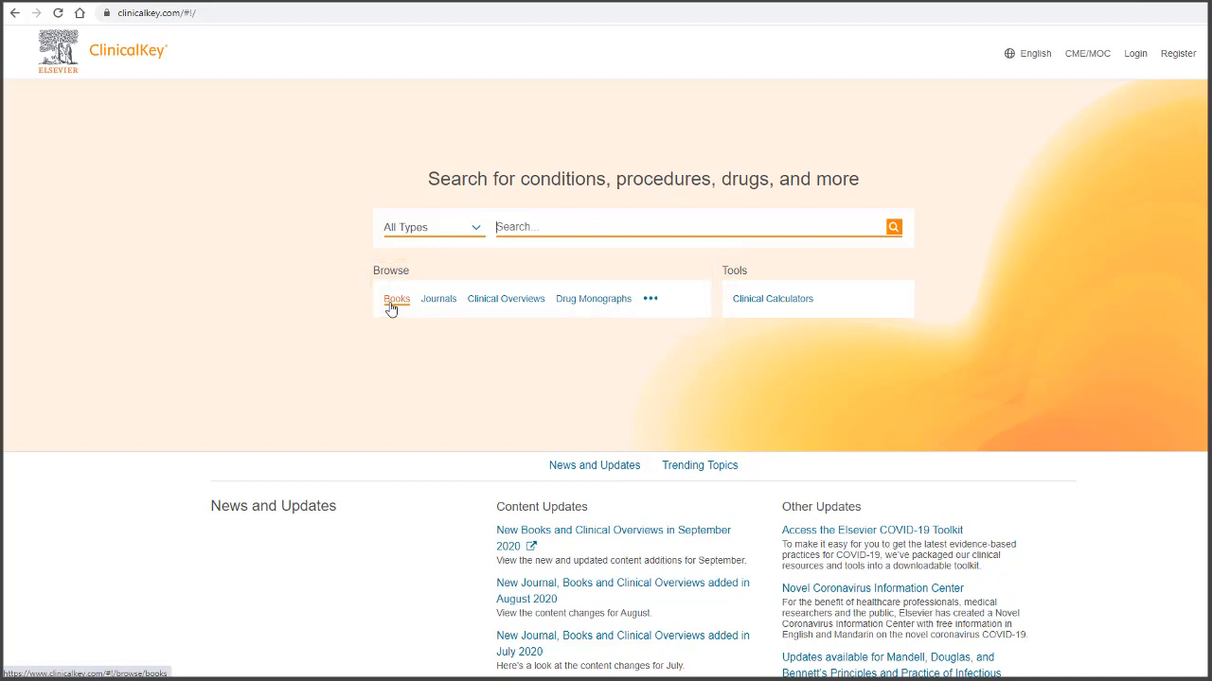
pyautogui.click(397, 298)
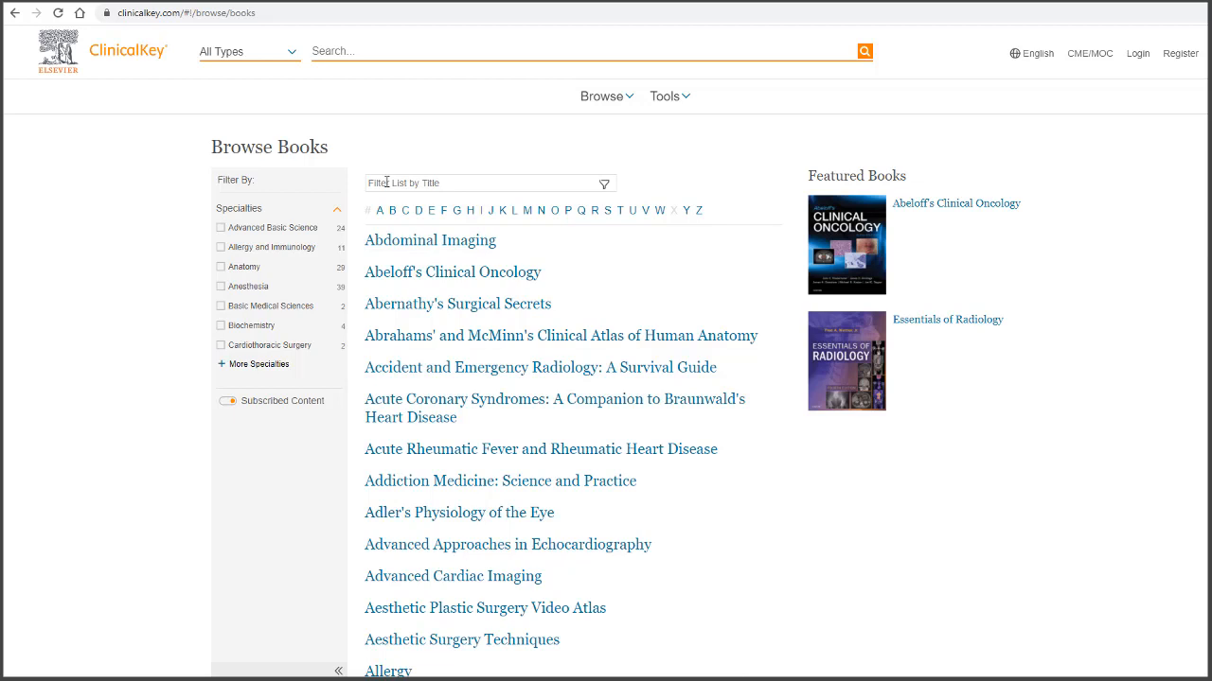
pyautogui.click(473, 183)
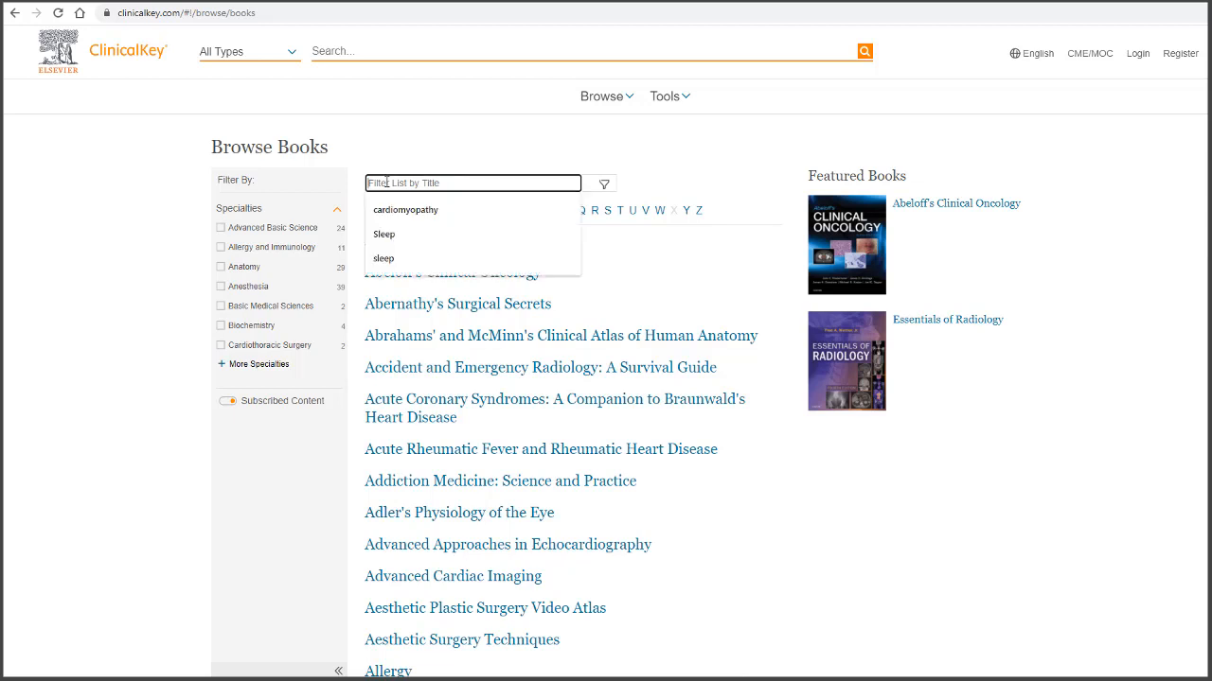
pyautogui.write('ske')
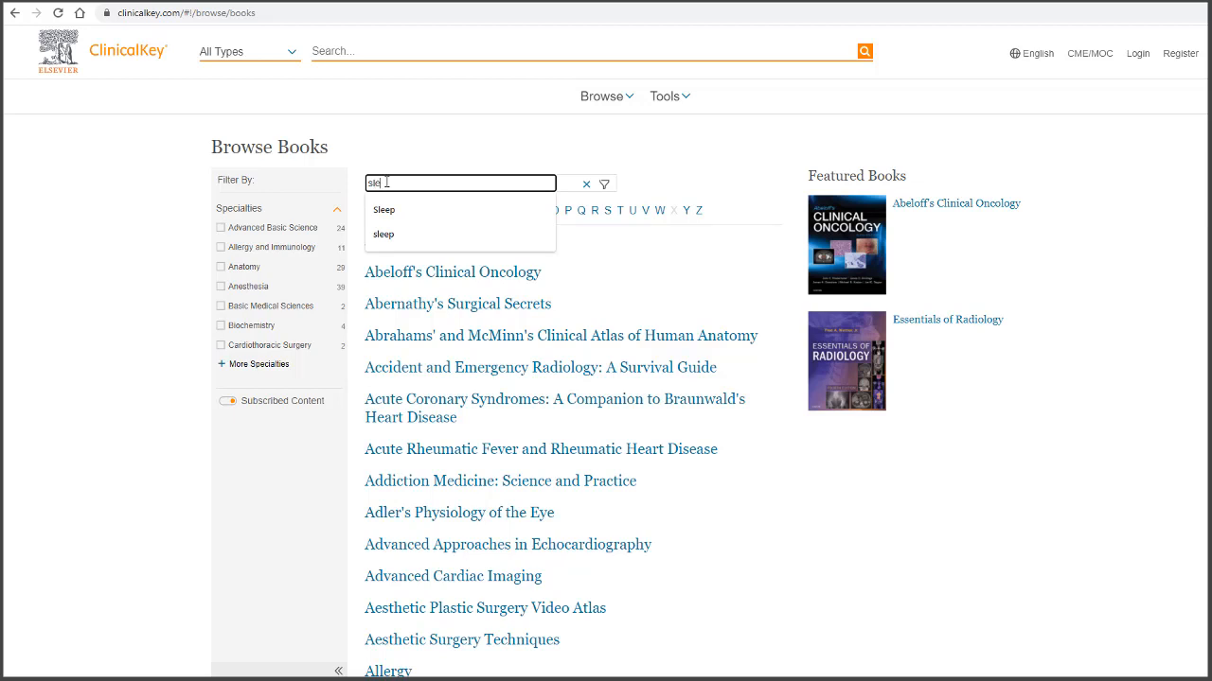
pyautogui.click(382, 234)
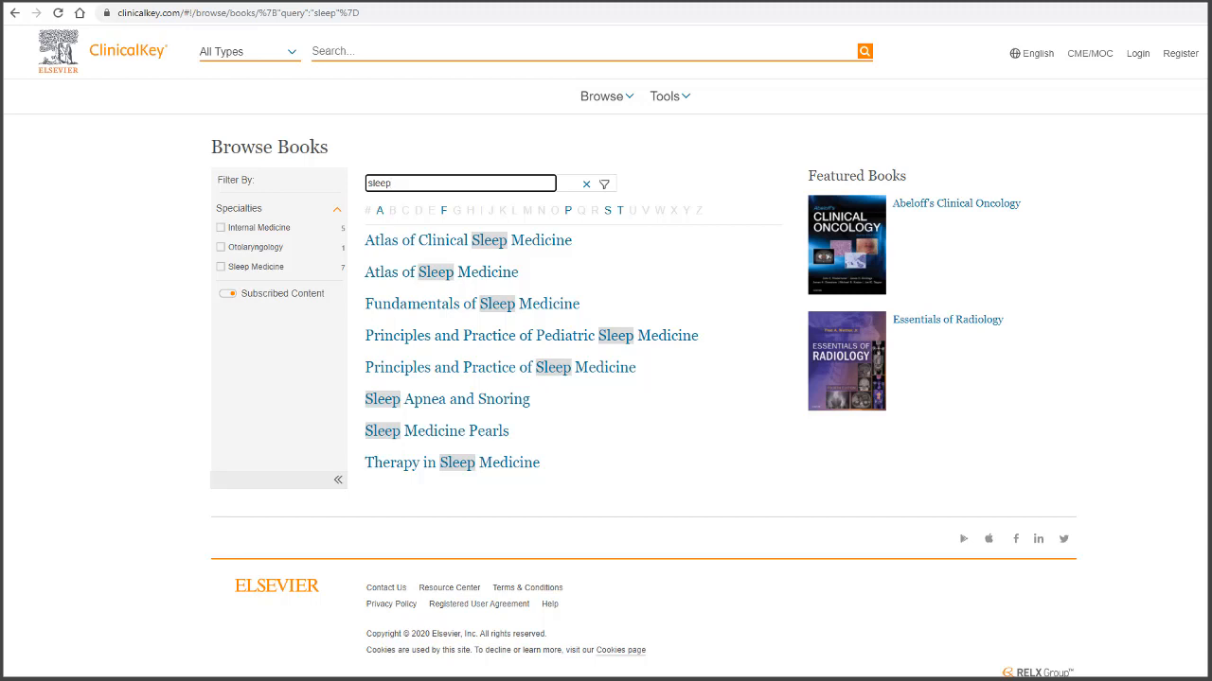
# Step: Filter the Browse > Journals catalogue by the title 'Sleep', then return to the home page
pyautogui.click(602, 96)
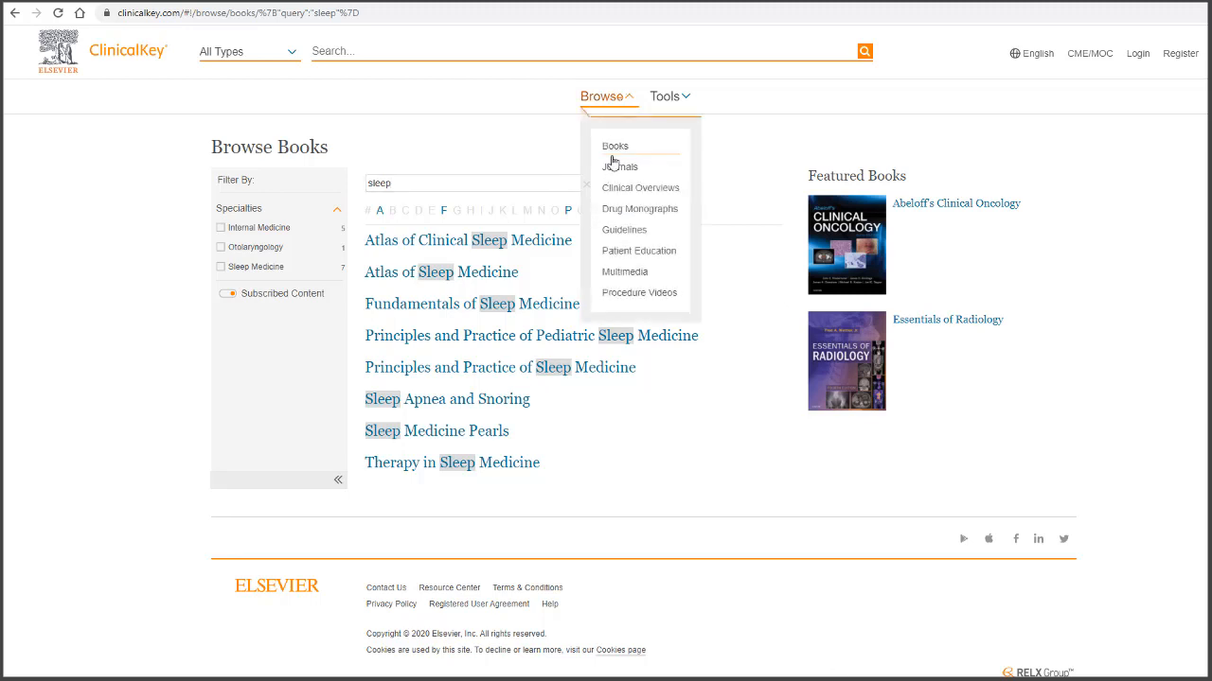
pyautogui.click(621, 167)
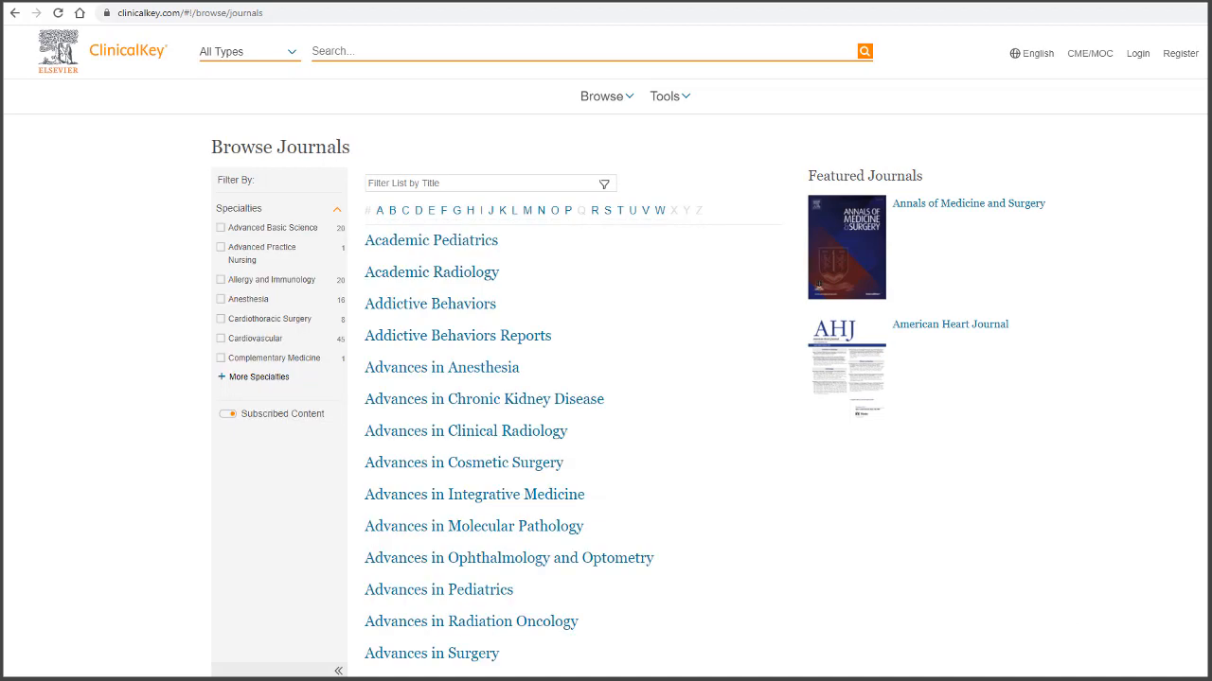
pyautogui.moveTo(620, 496)
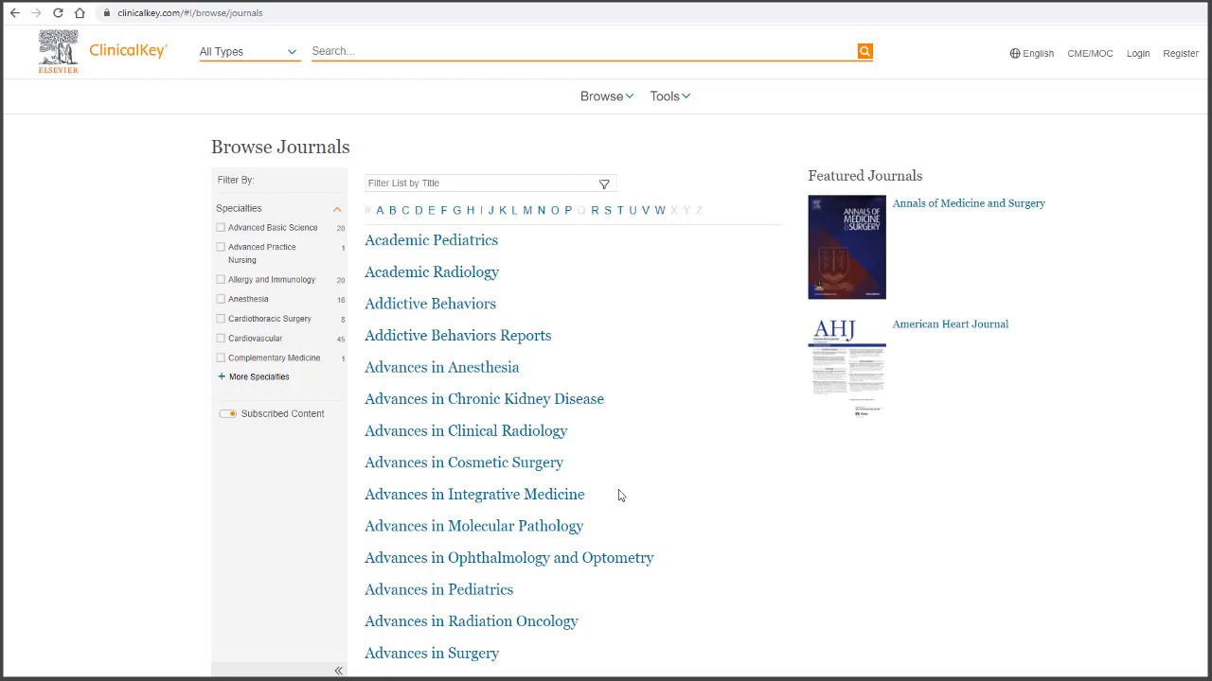
pyautogui.write('Sleep')
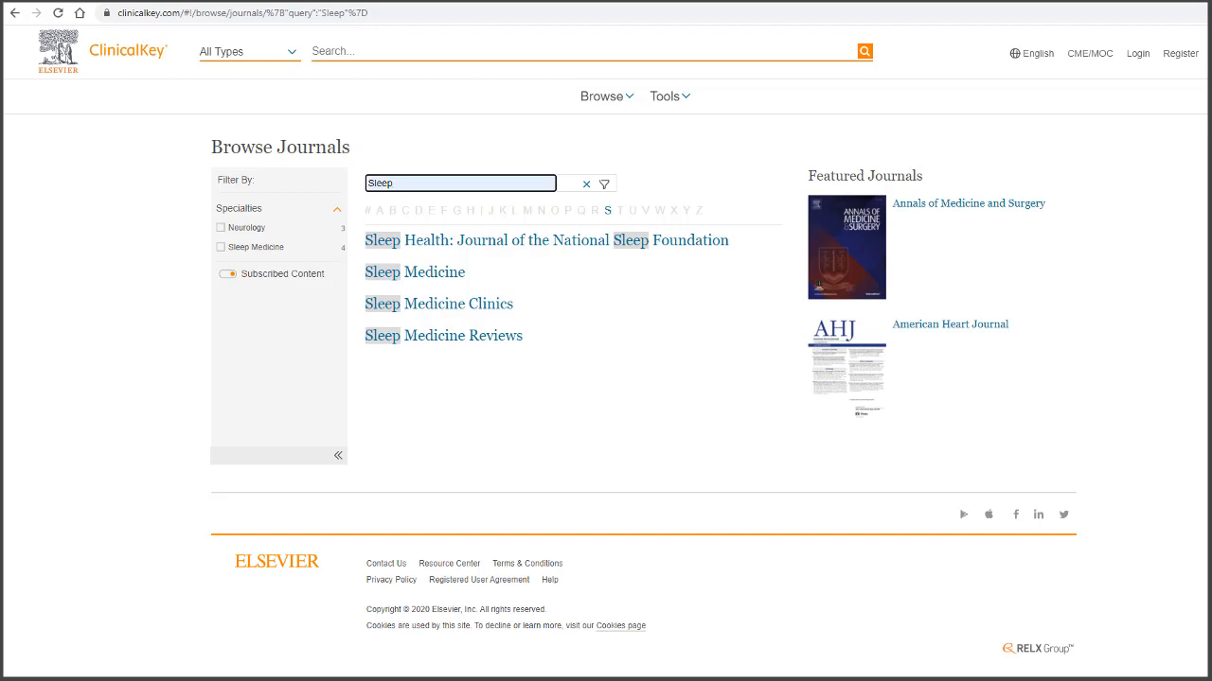
pyautogui.click(128, 50)
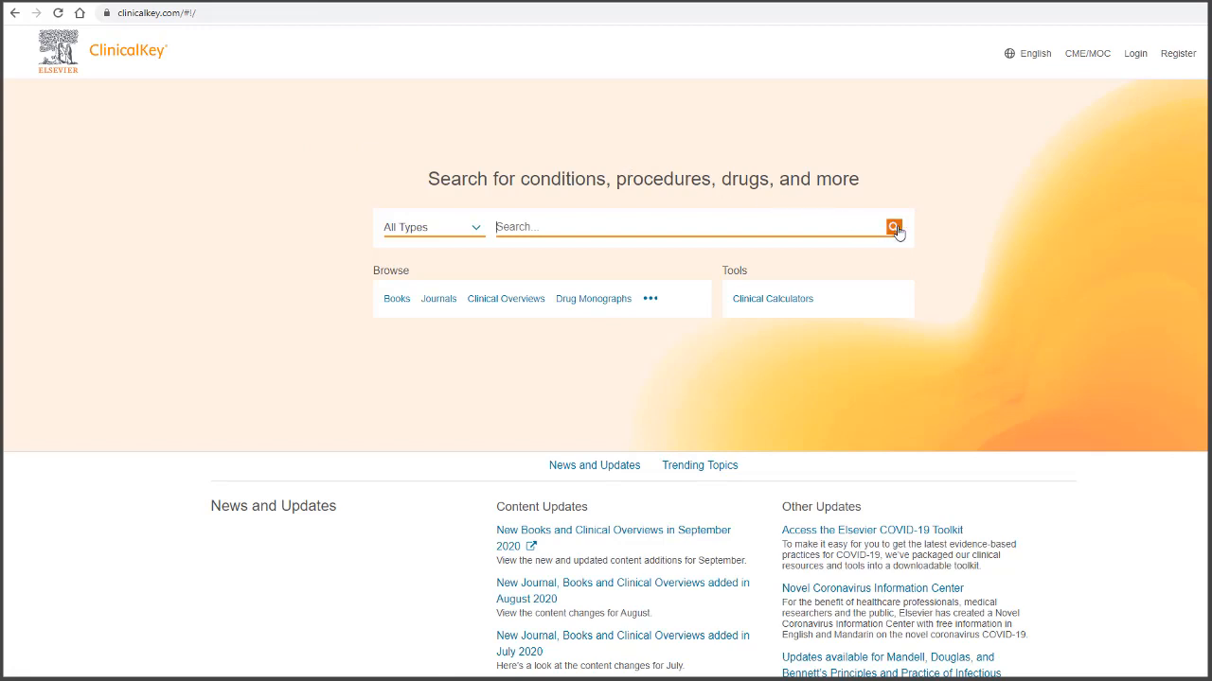
pyautogui.moveTo(486, 230)
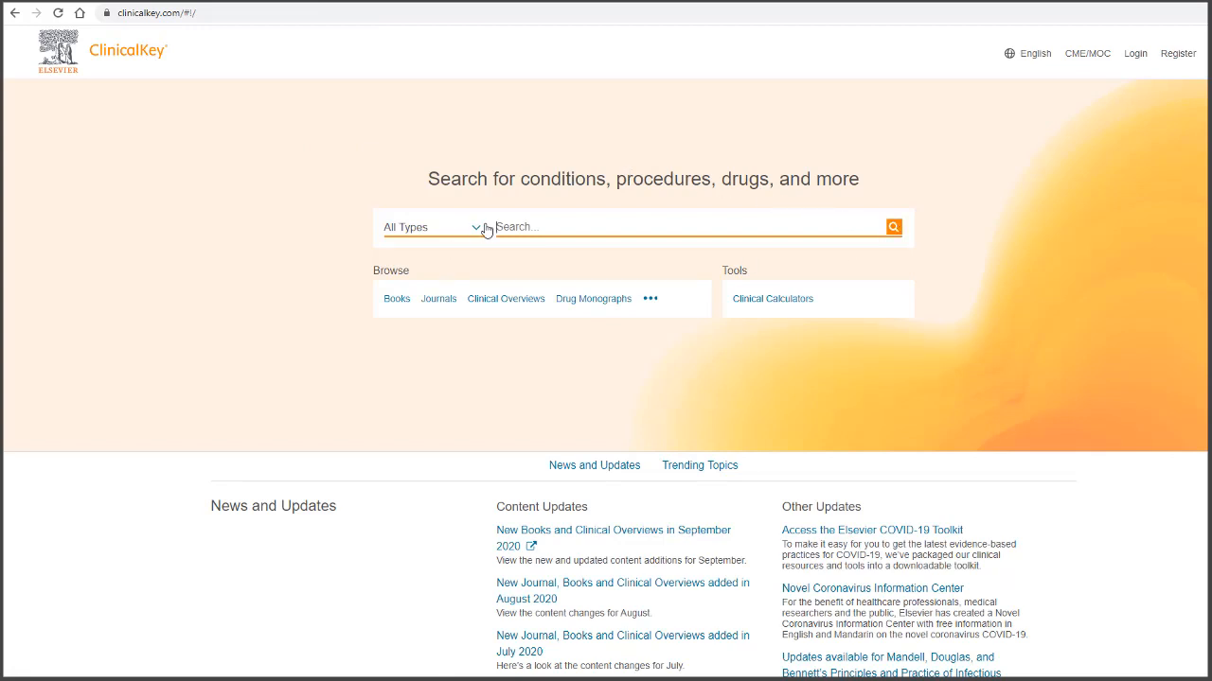
# Step: Show the 'All Types' content list (Books, Journals, Guidelines) beside the home search box
pyautogui.click(436, 227)
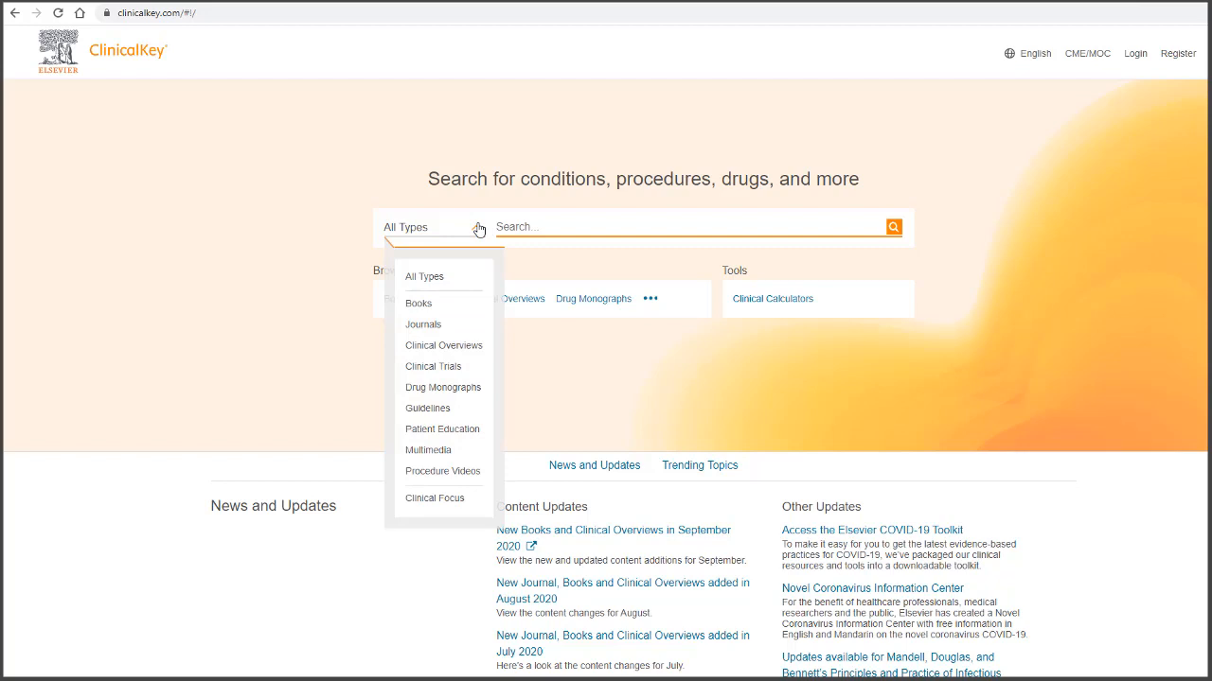